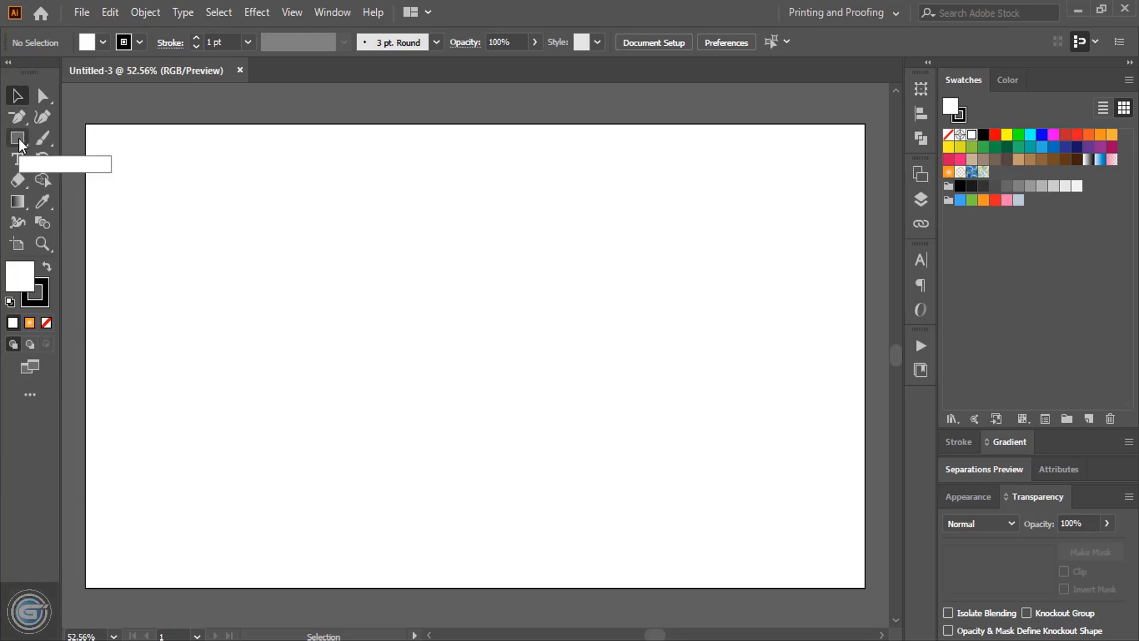
Step: Draw a 392 px circle outward from the artboard centre with the Ellipse Tool and Alt+Shift
left_click(16, 138)
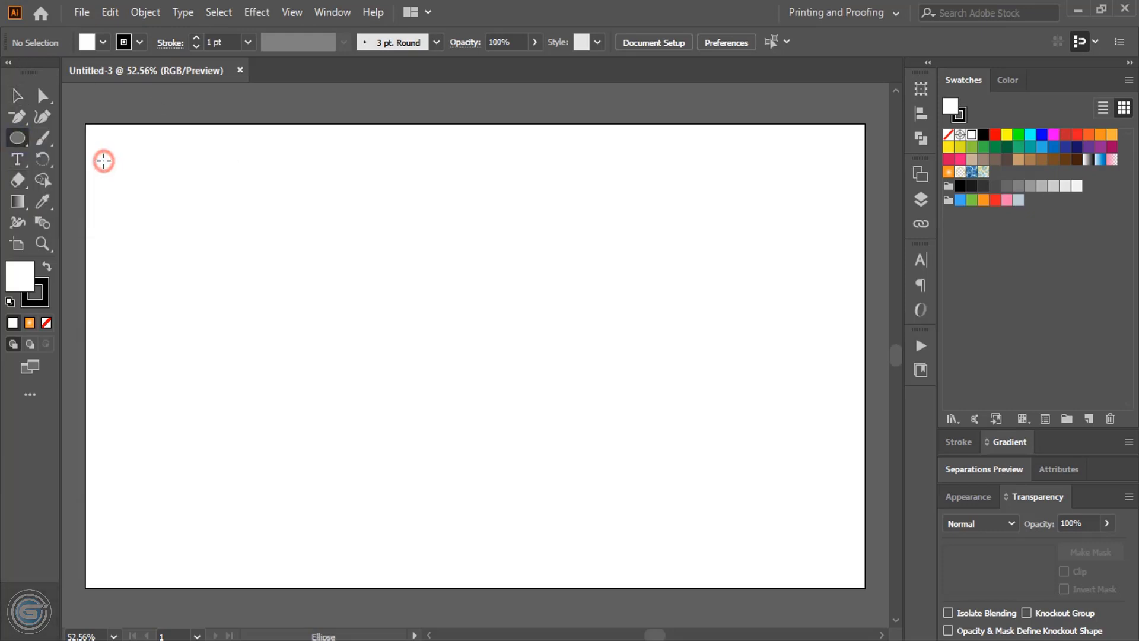
mouse_move(311, 304)
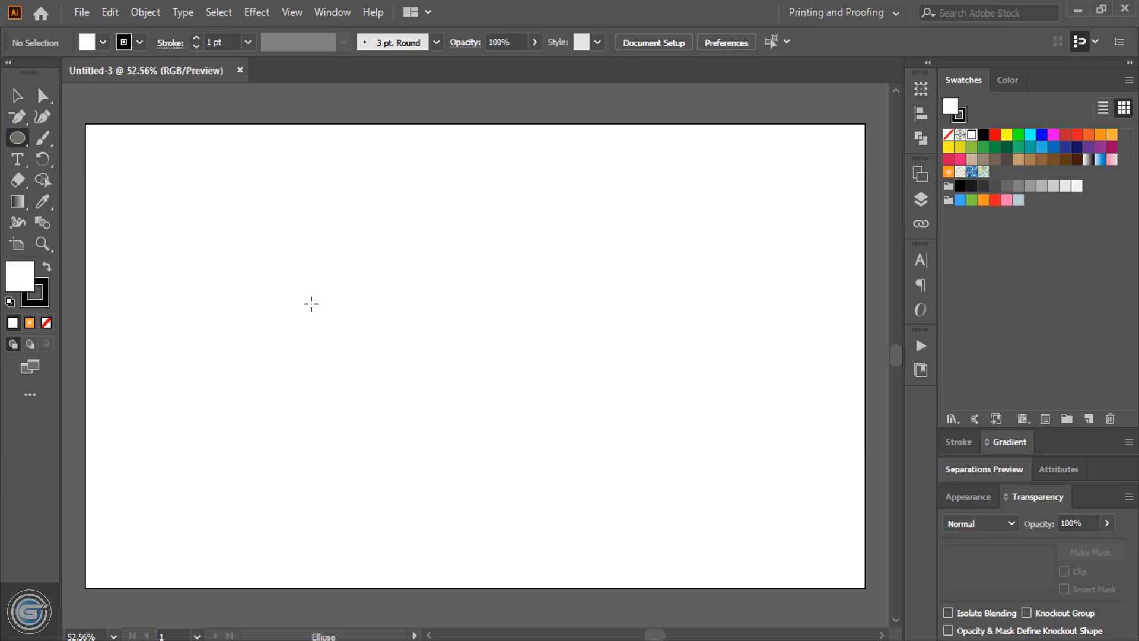
key("Alt+Shift")
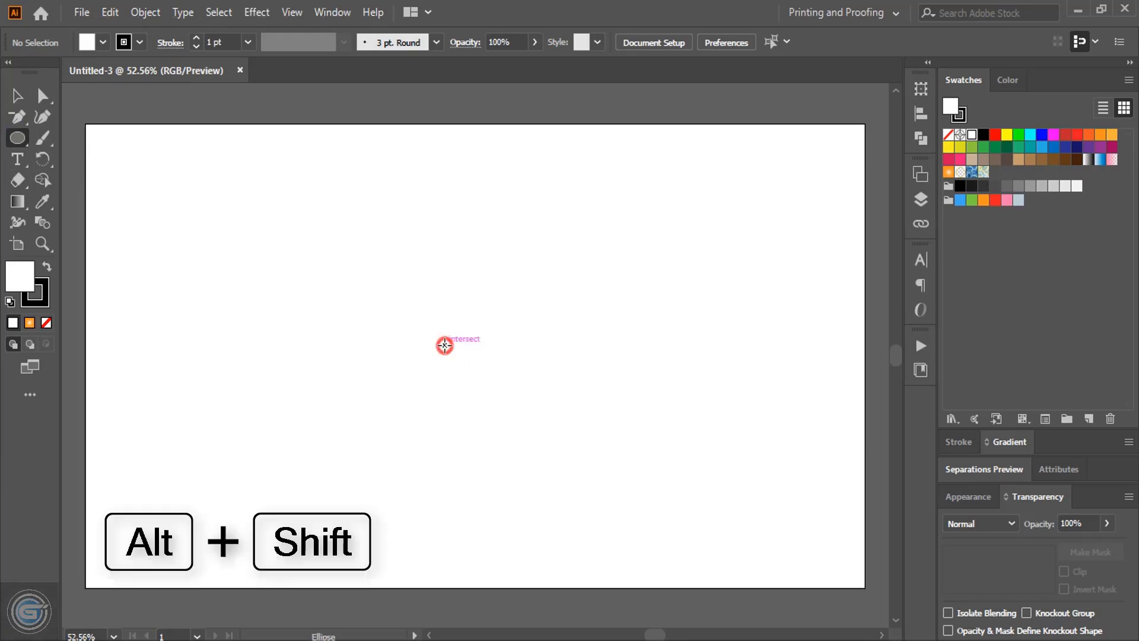
left_click_drag(443, 345, 565, 462)
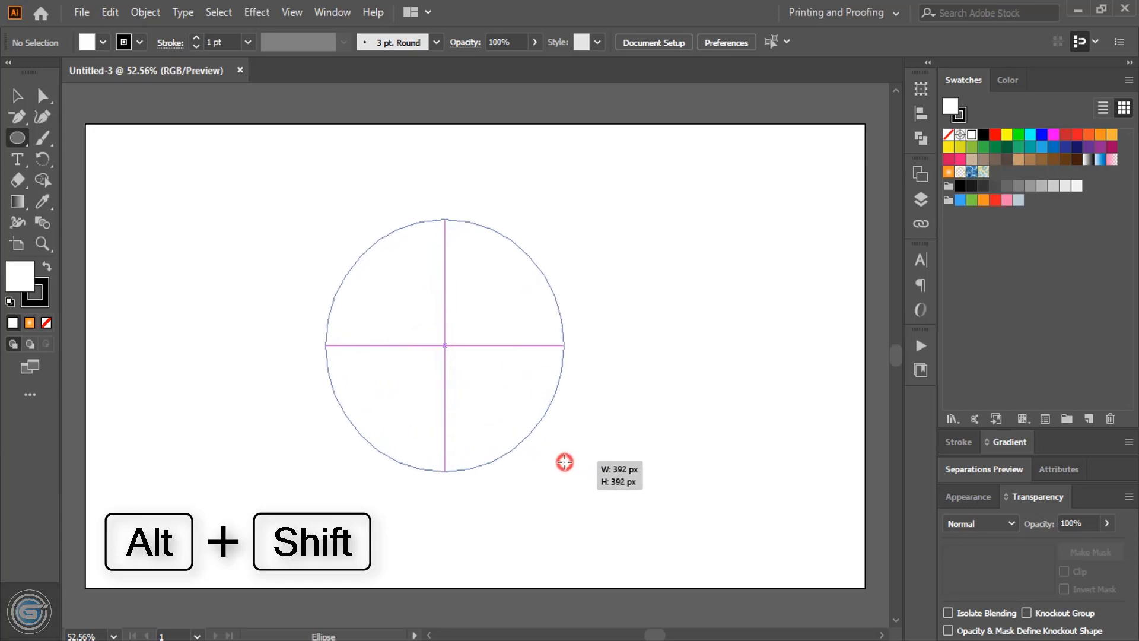
left_click_drag(445, 345, 570, 467)
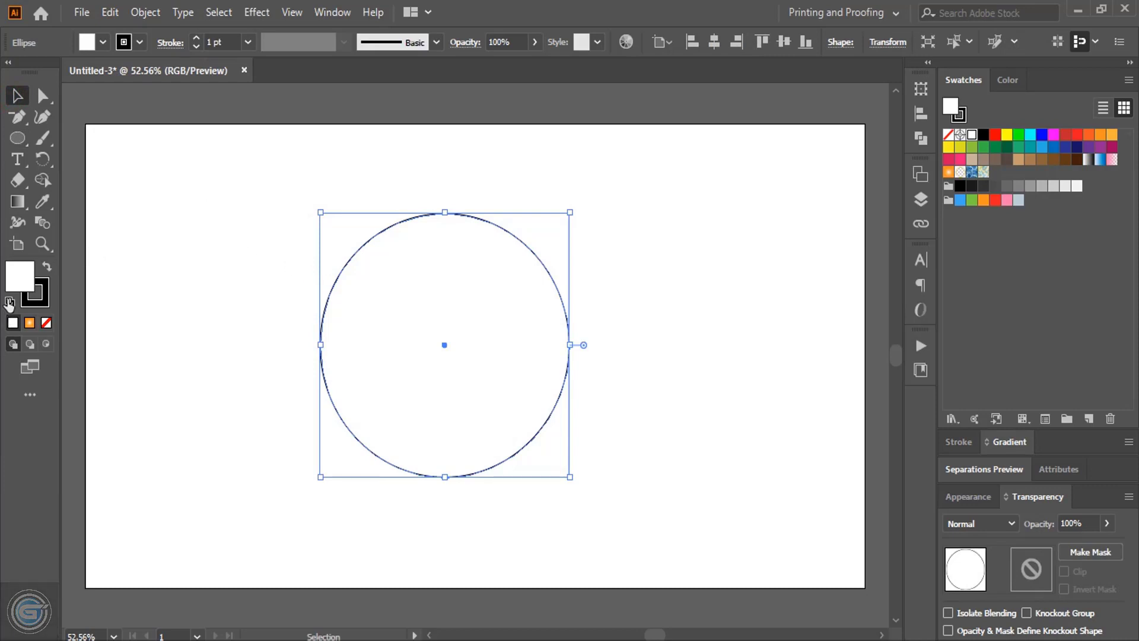
mouse_move(136, 342)
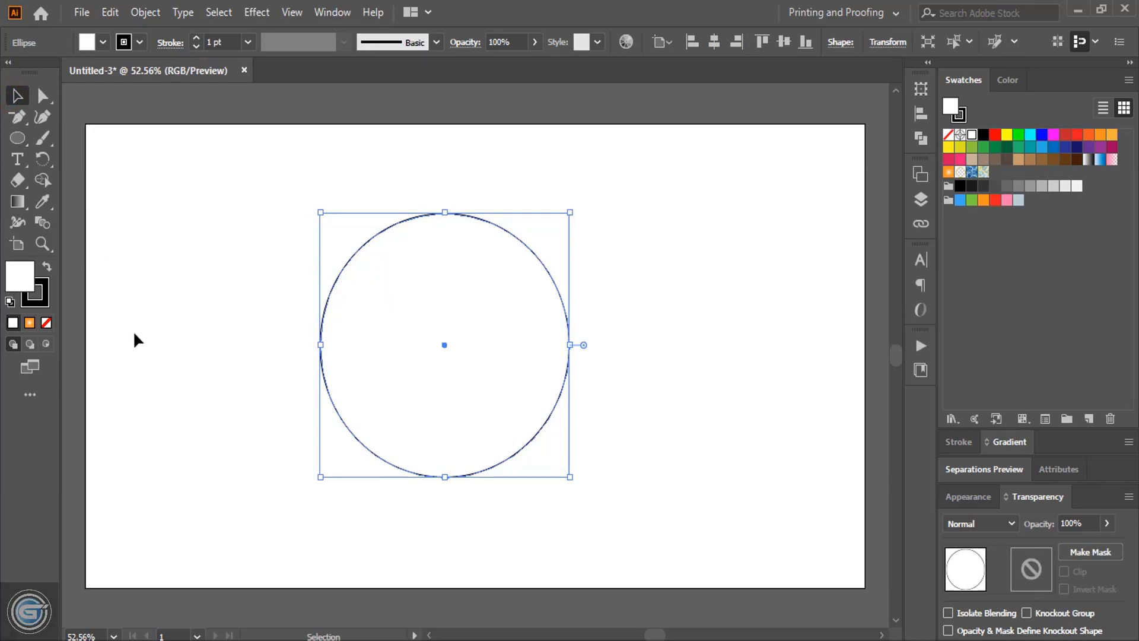
mouse_move(45, 323)
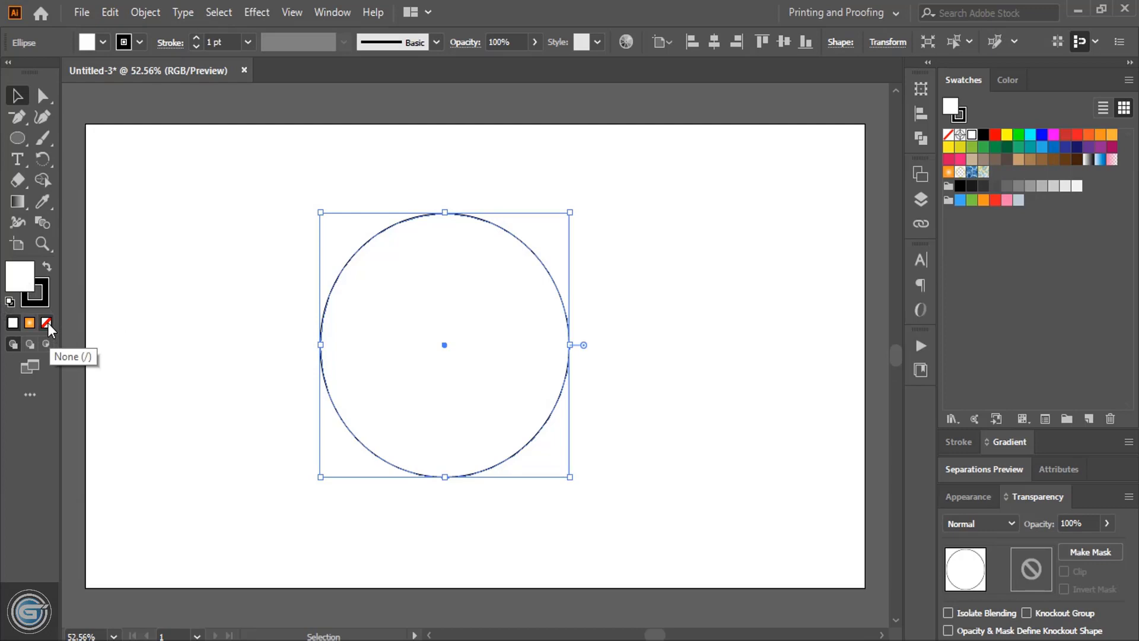
Step: Remove the circle's fill, leaving the thin black outline, and reselect it
left_click(45, 323)
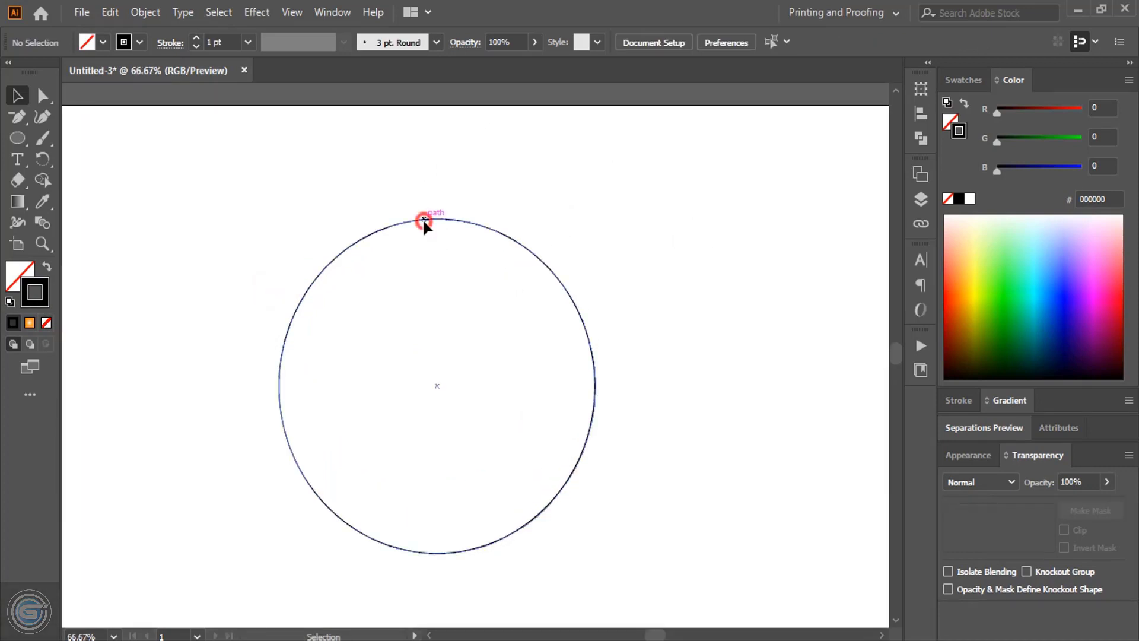
left_click(423, 219)
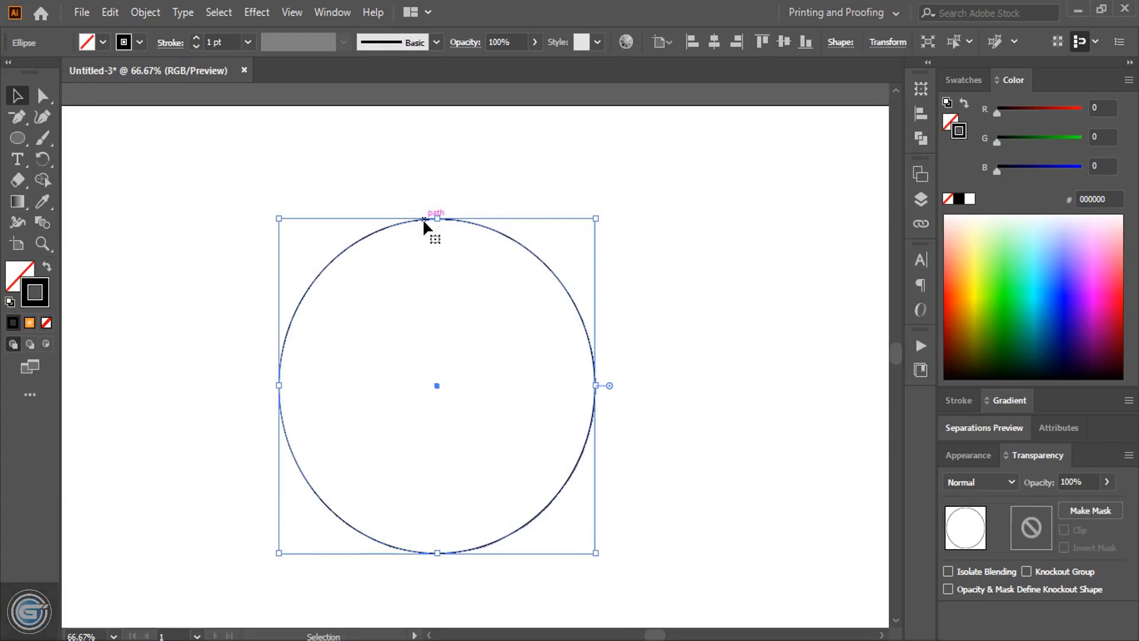
mouse_move(425, 277)
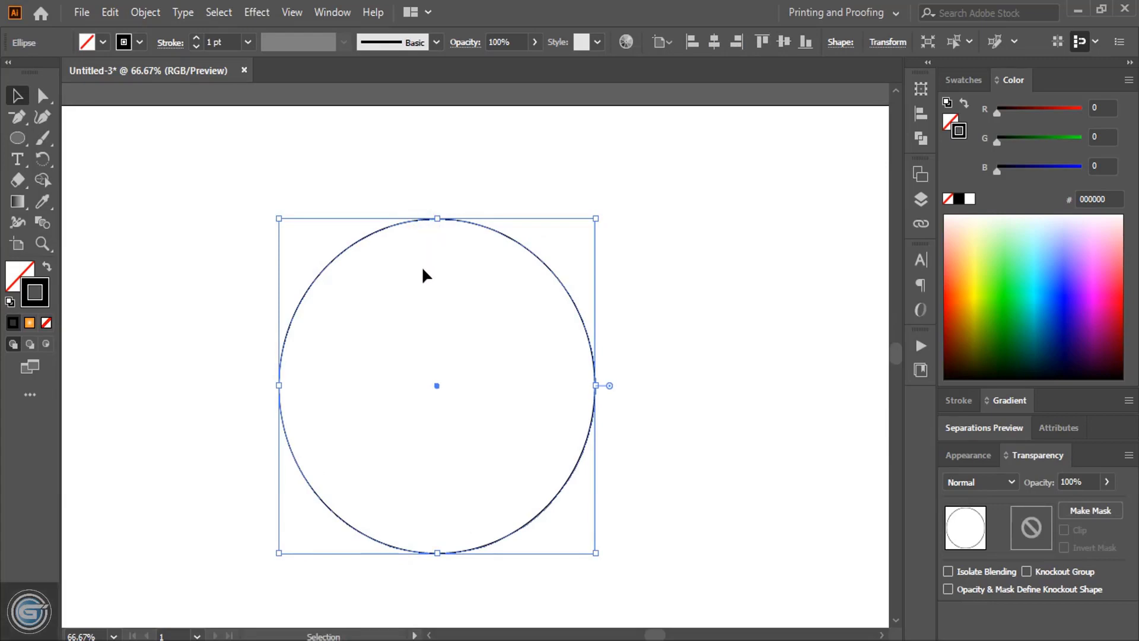
mouse_move(413, 436)
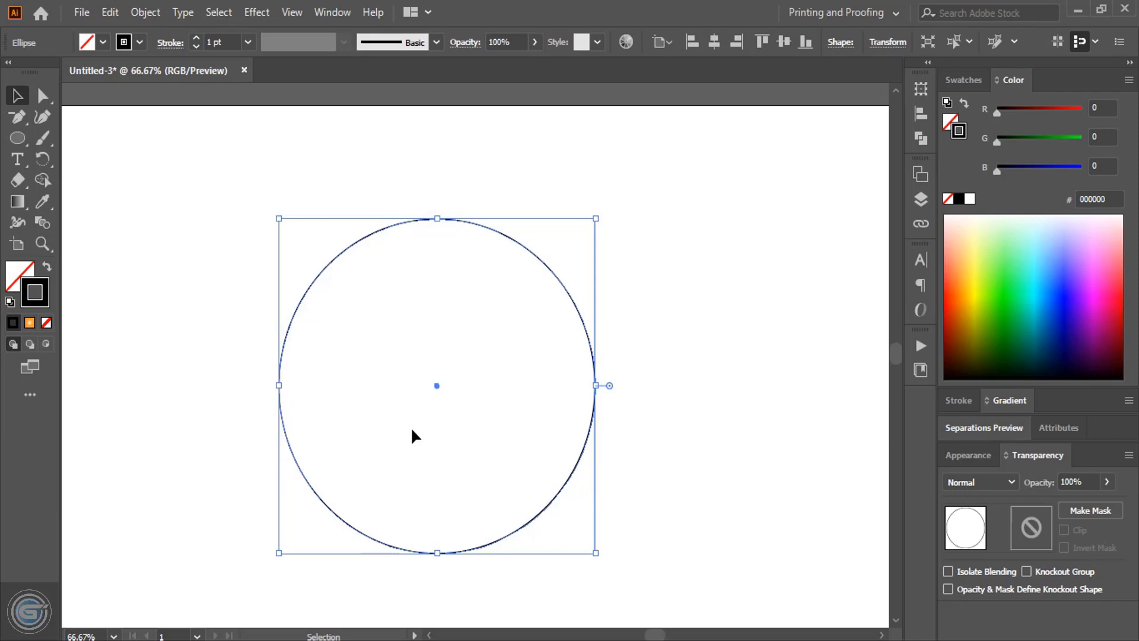
mouse_move(618, 442)
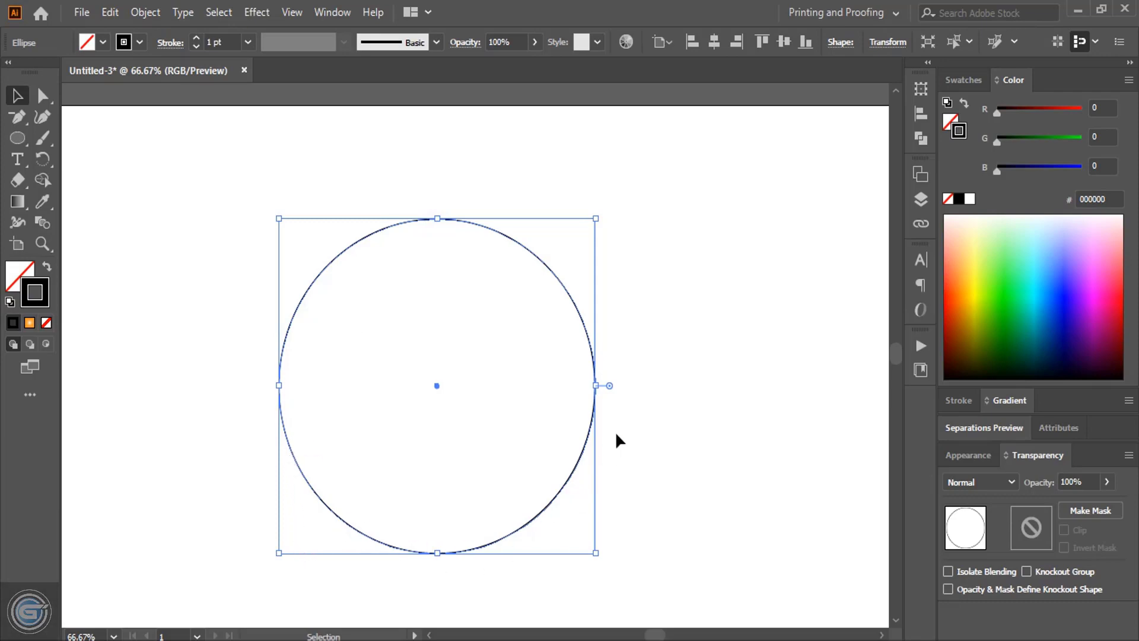
mouse_move(111, 90)
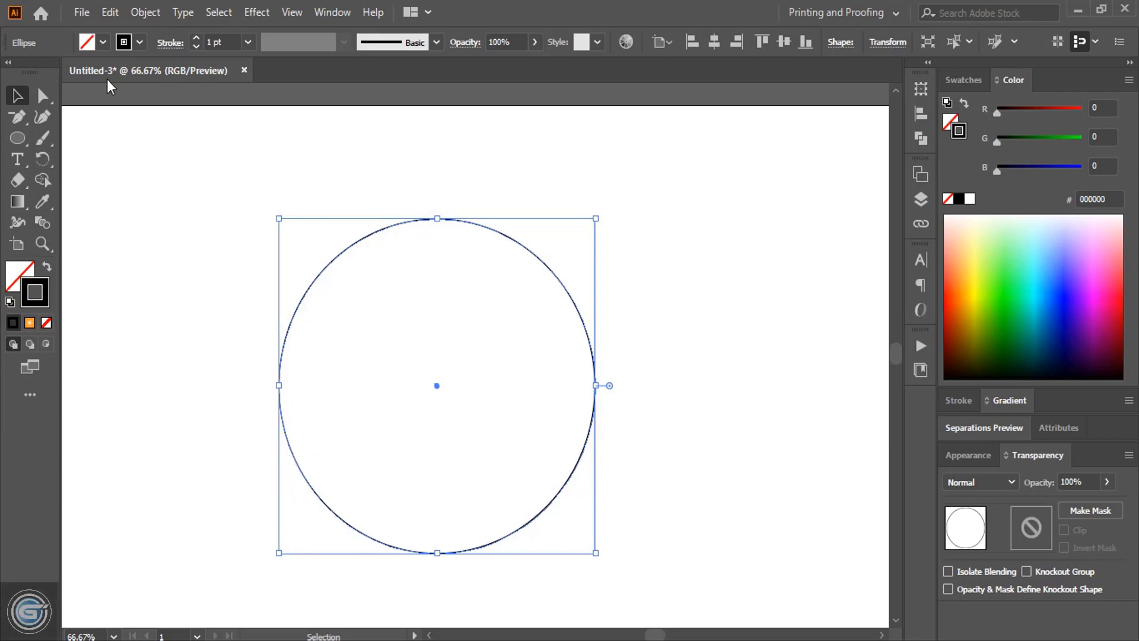
Step: Cut the circle outline at its left and right anchors with the Scissors Tool
left_click(14, 177)
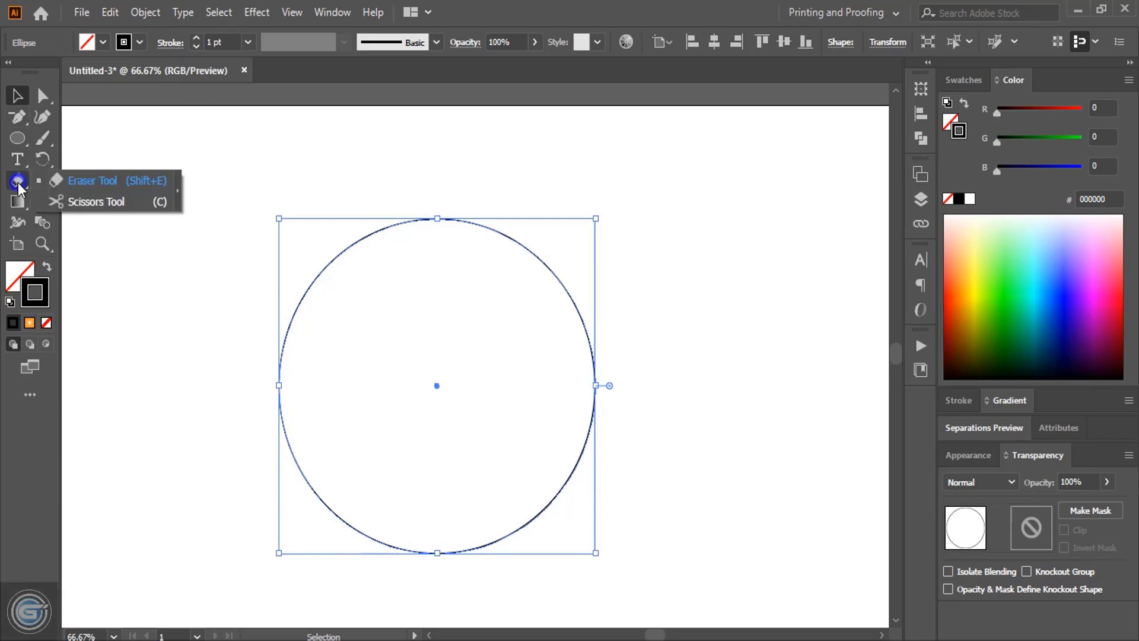
left_click(96, 202)
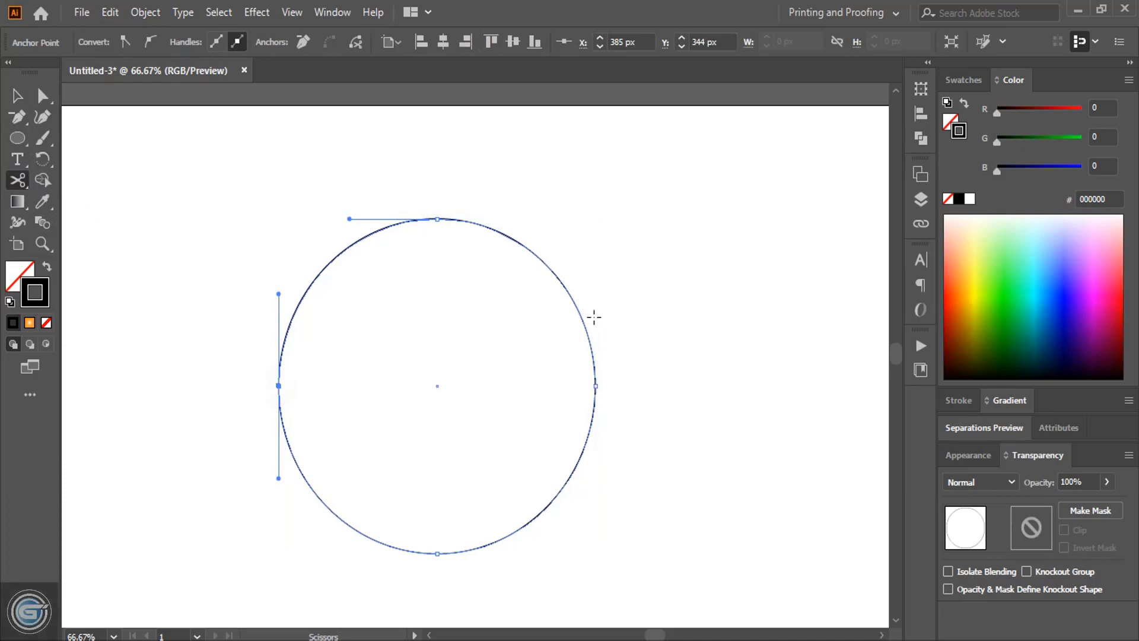
mouse_move(593, 387)
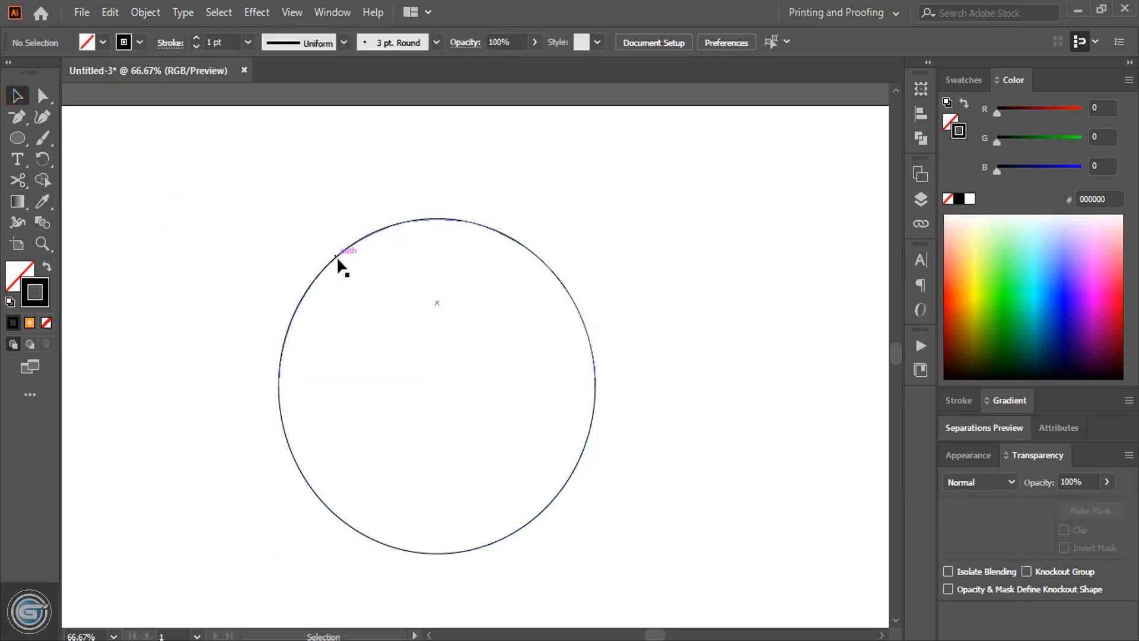
left_click_drag(336, 257, 344, 207)
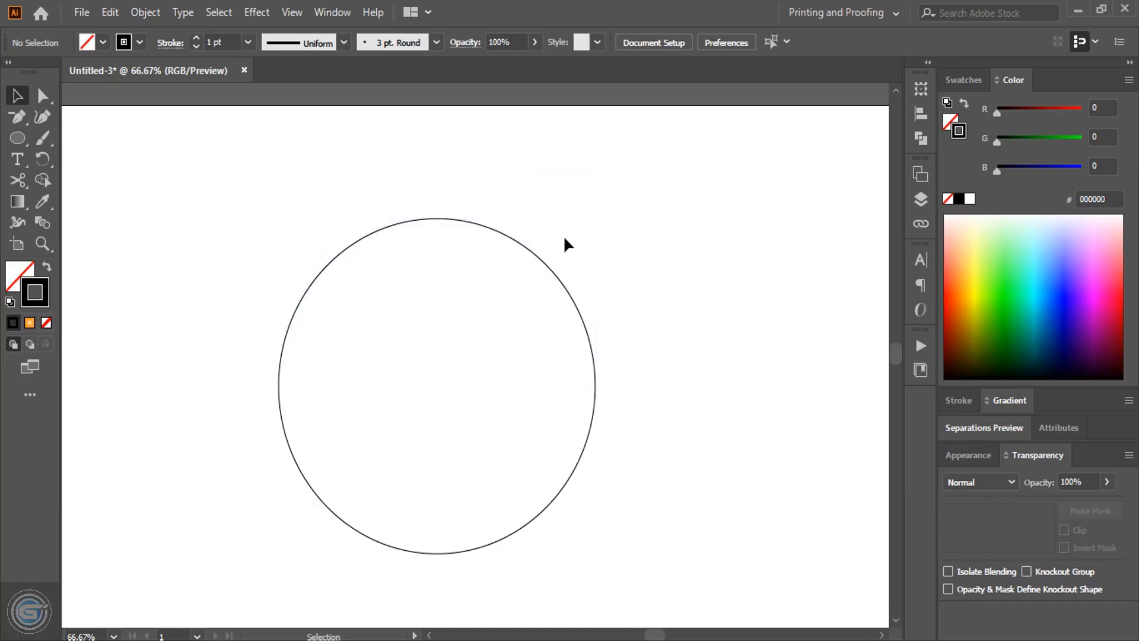
mouse_move(14, 161)
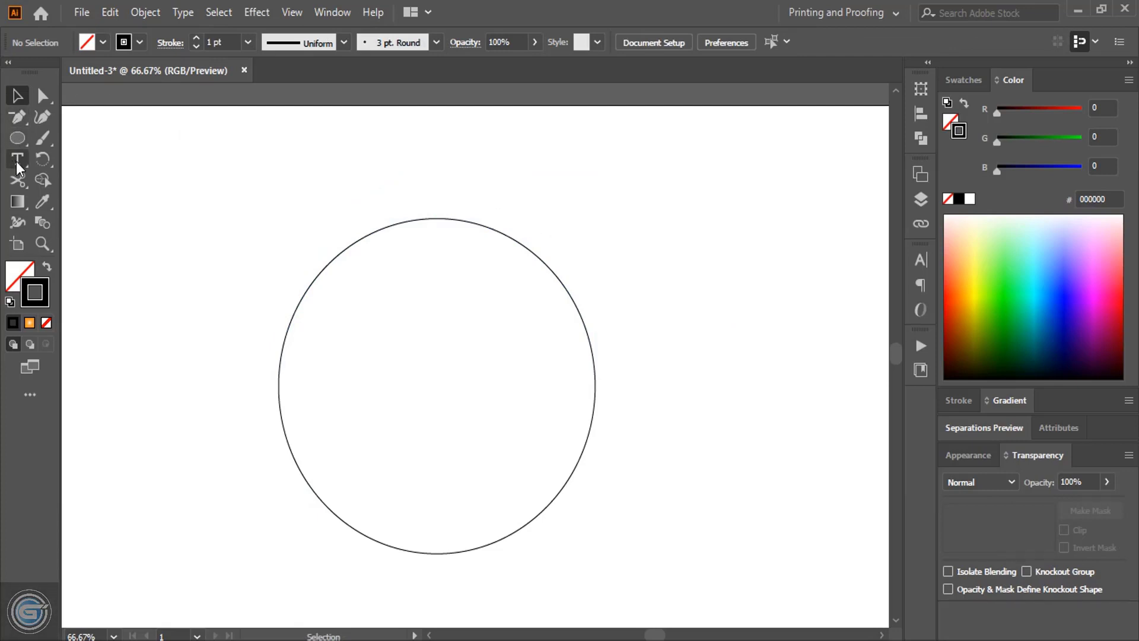
Step: Place 'HOW WRAP TEXT' along the top arc with the Type on a Path Tool
left_click(14, 159)
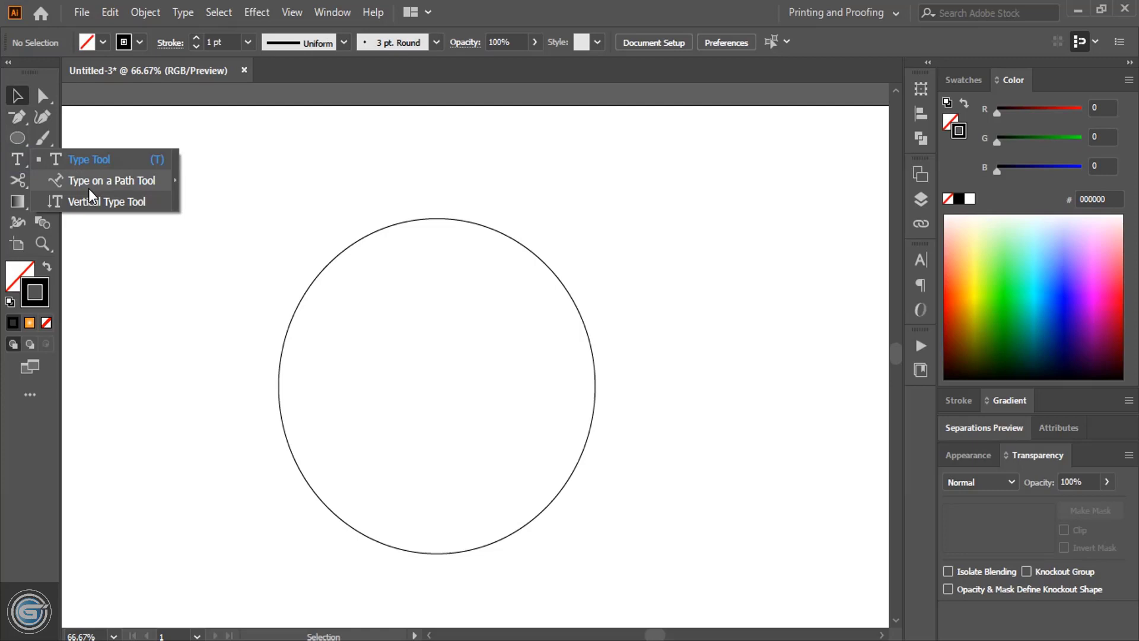
mouse_move(139, 187)
type("w")
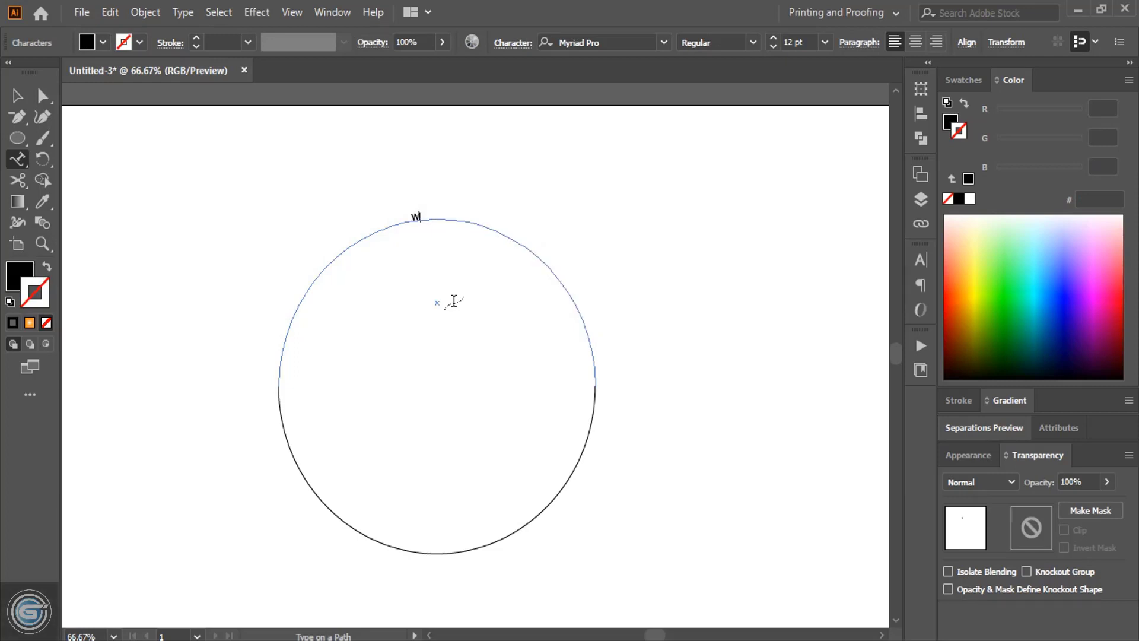
type("RAP")
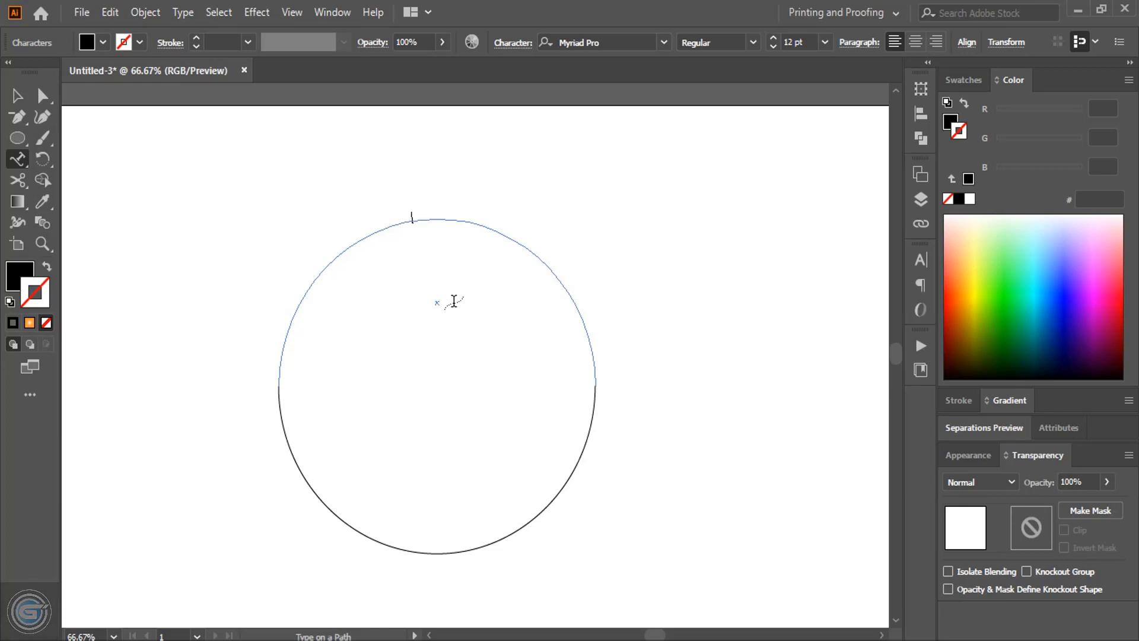
type("HOW")
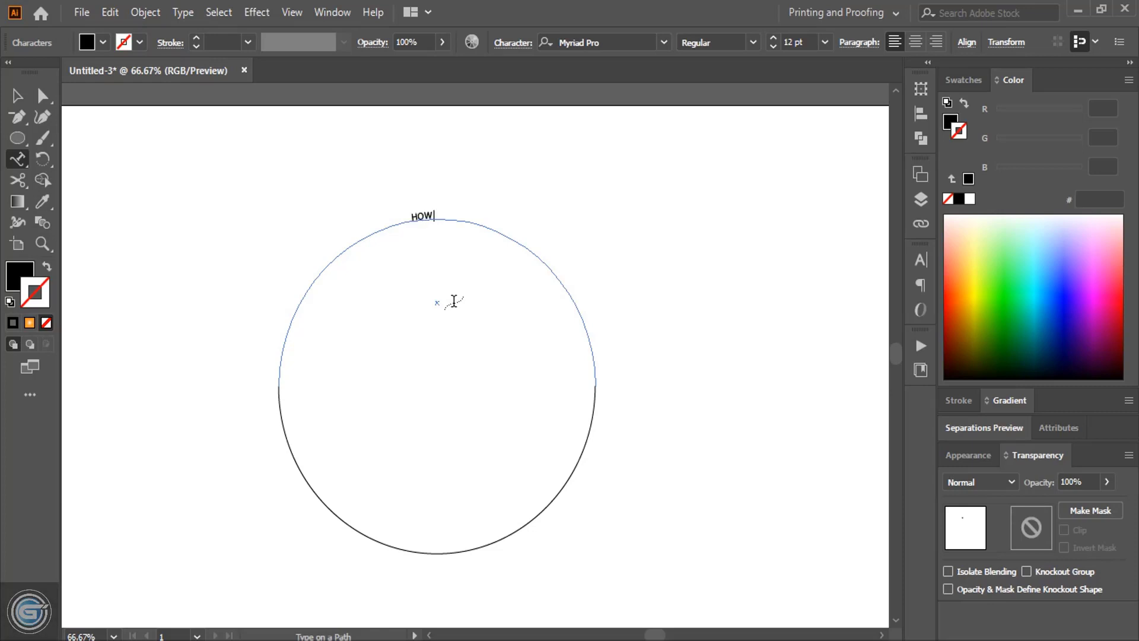
type("WRAP TE")
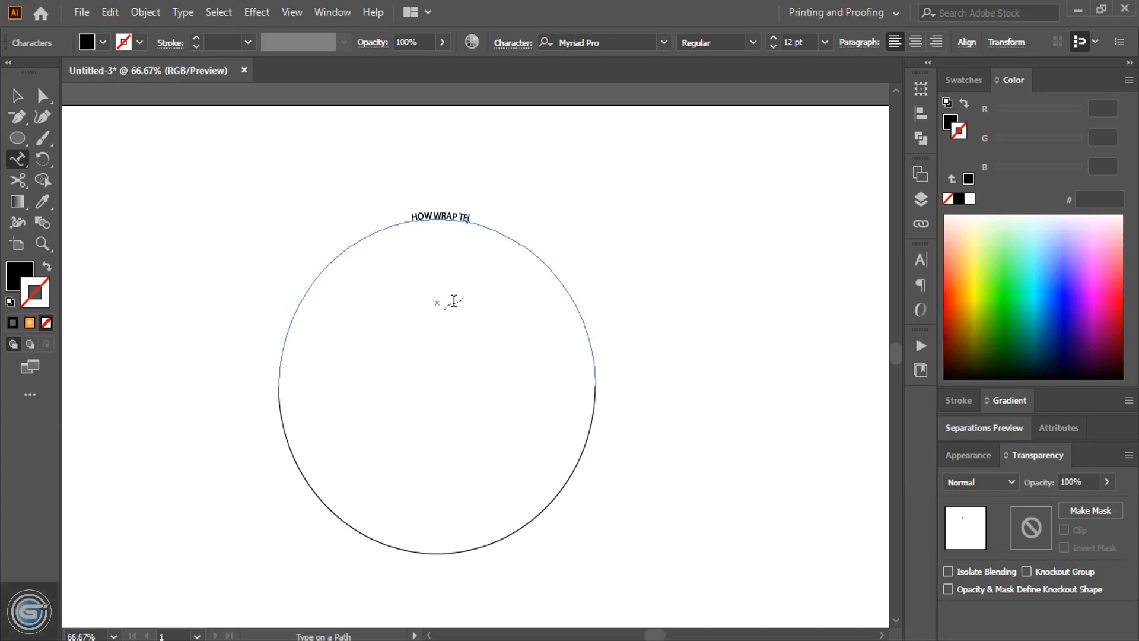
type("XT")
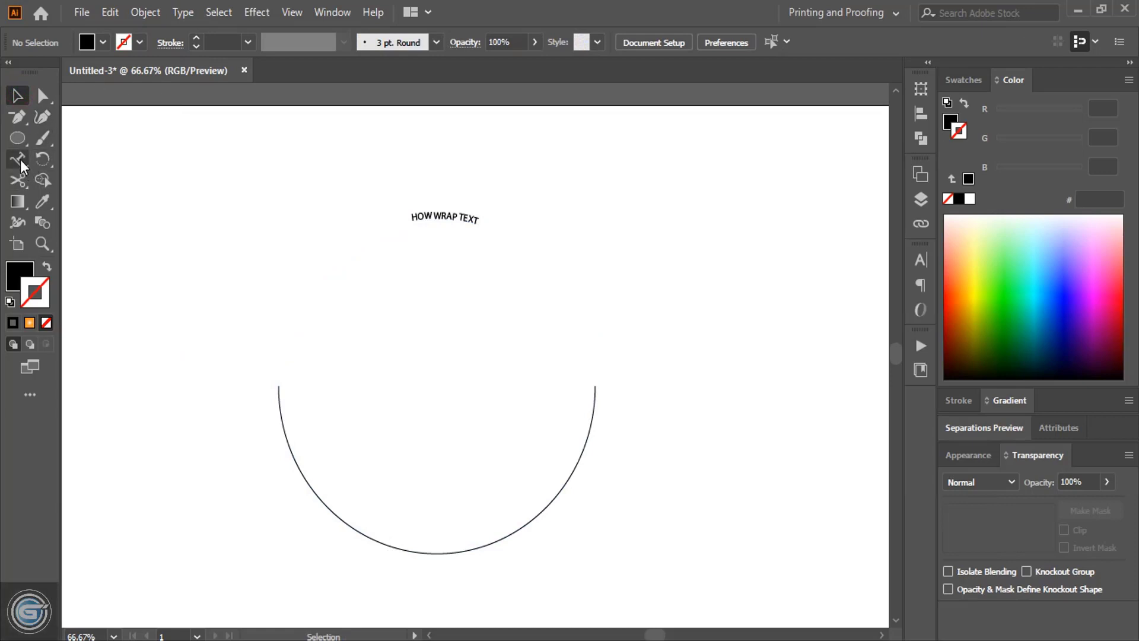
Step: Place 'AROUND THE CIRCLE' along the lower arc with the Type on a Path Tool
left_click(16, 161)
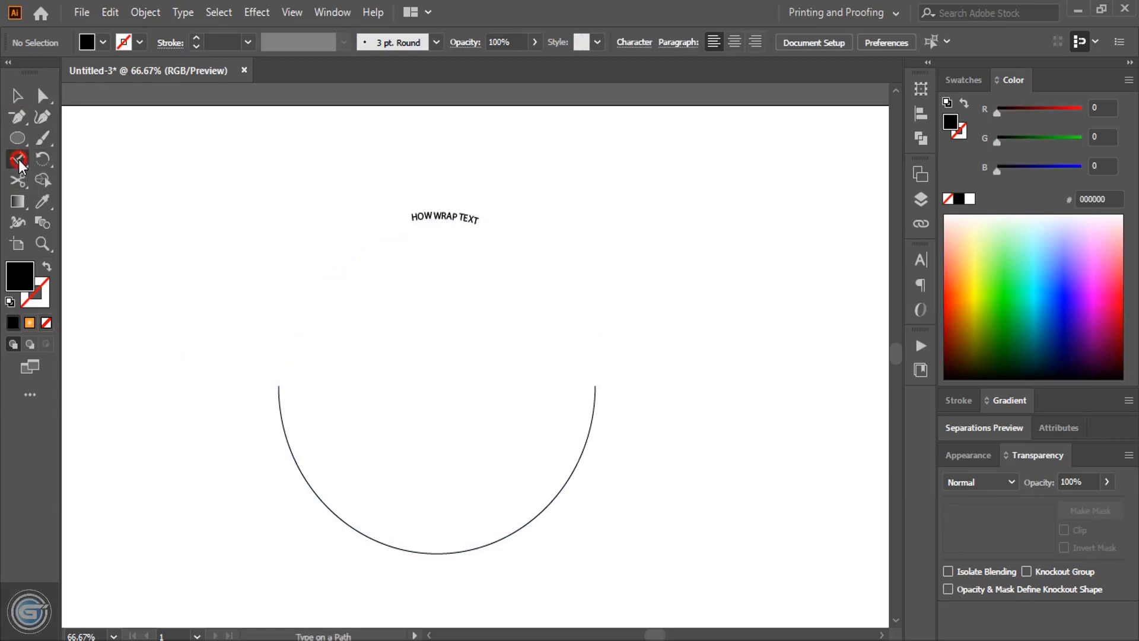
left_click(437, 555)
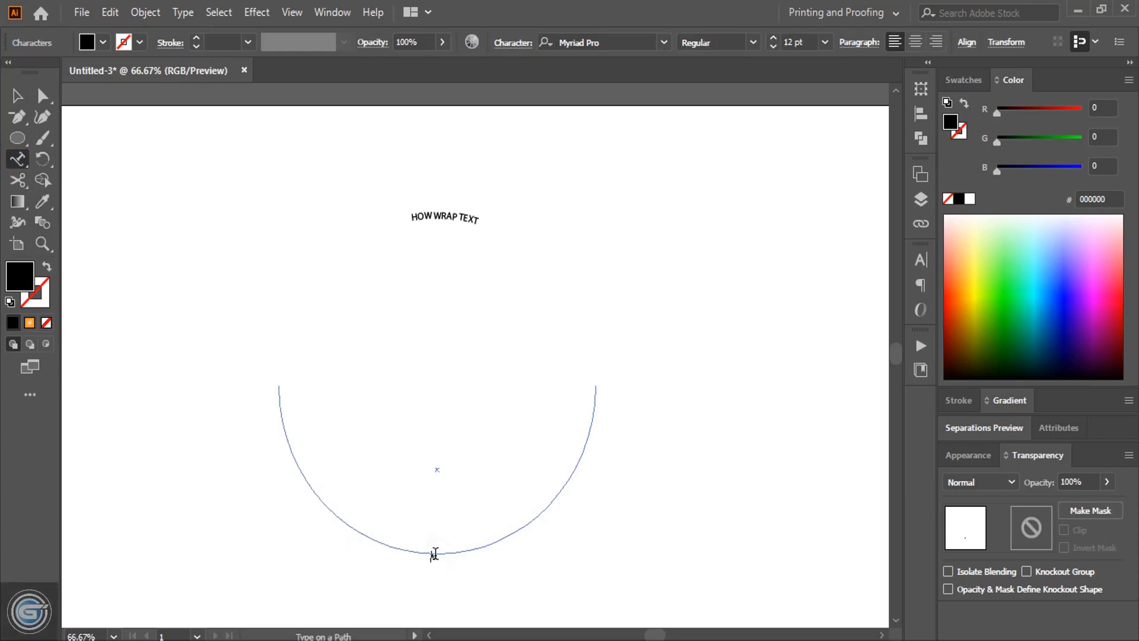
type("how")
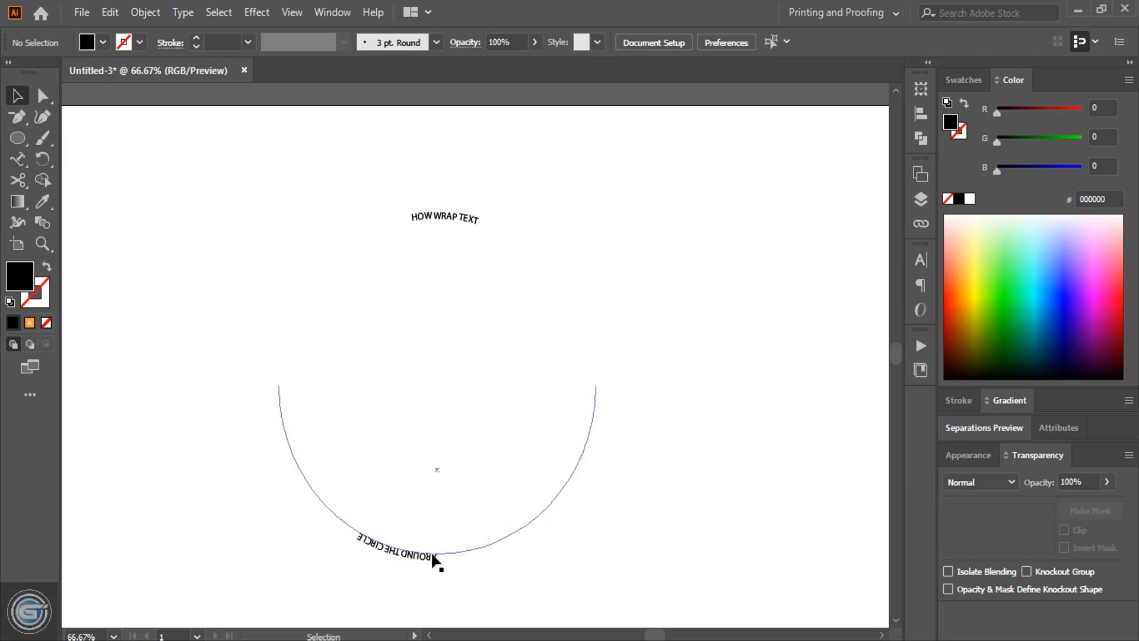
mouse_move(420, 566)
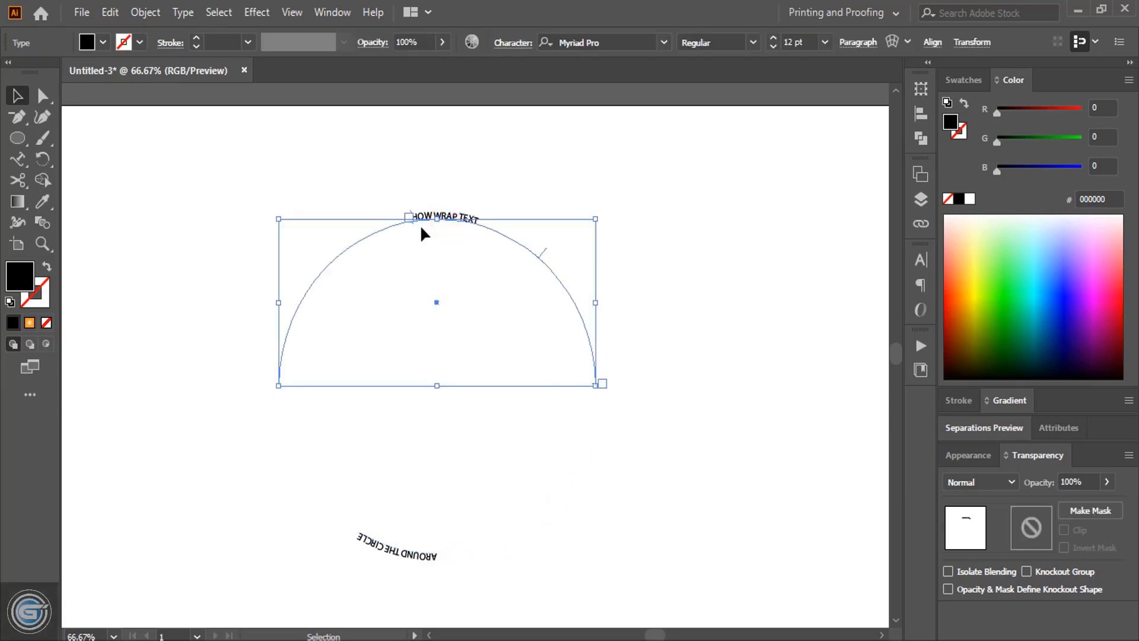
mouse_move(462, 240)
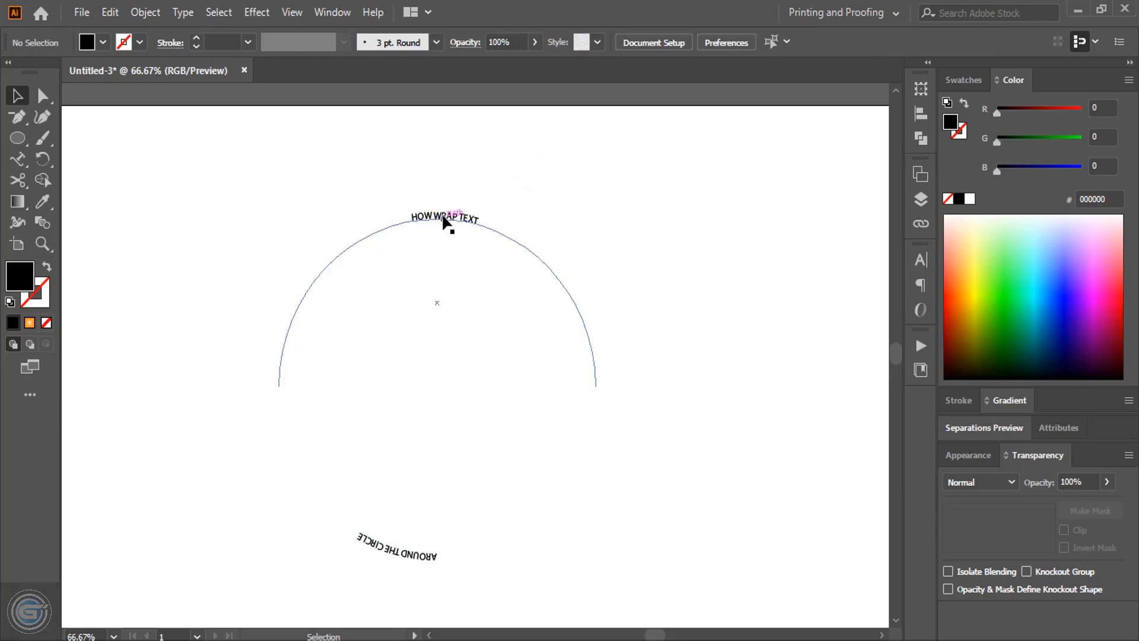
Step: Slide the HOW WRAP TEXT start bracket to the left end of the upper arc
left_click(444, 219)
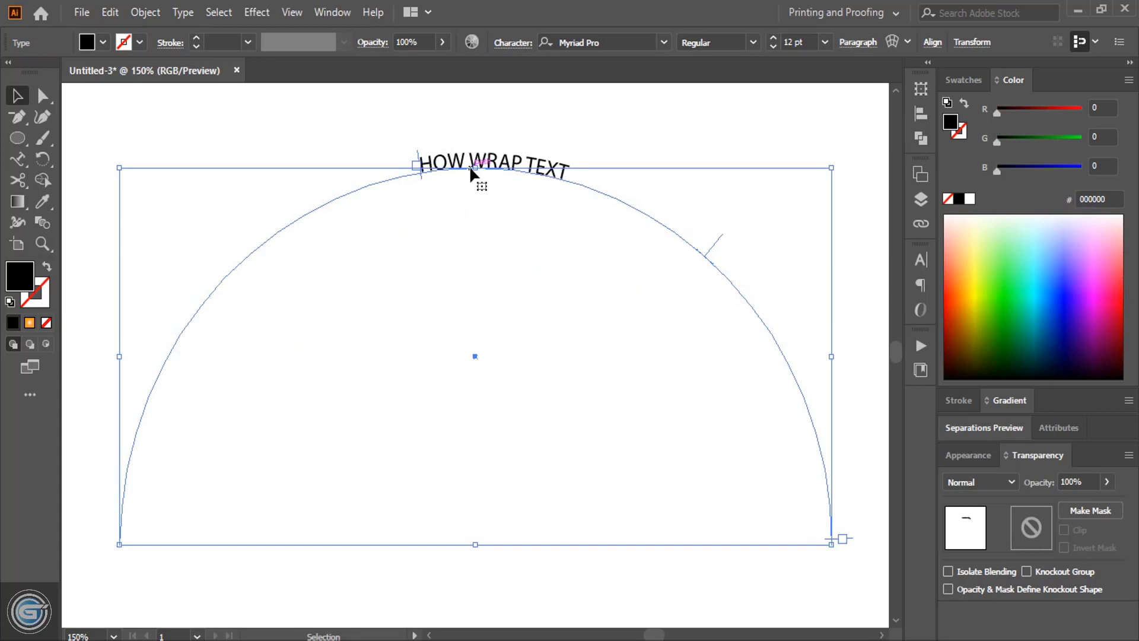
mouse_move(420, 165)
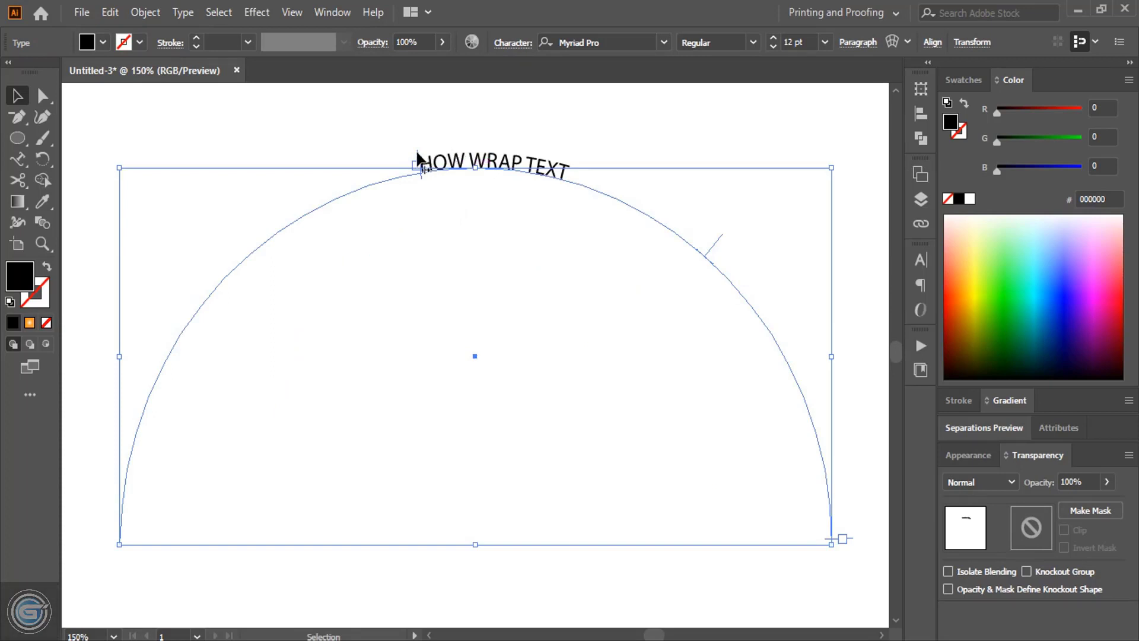
left_click_drag(417, 166, 212, 252)
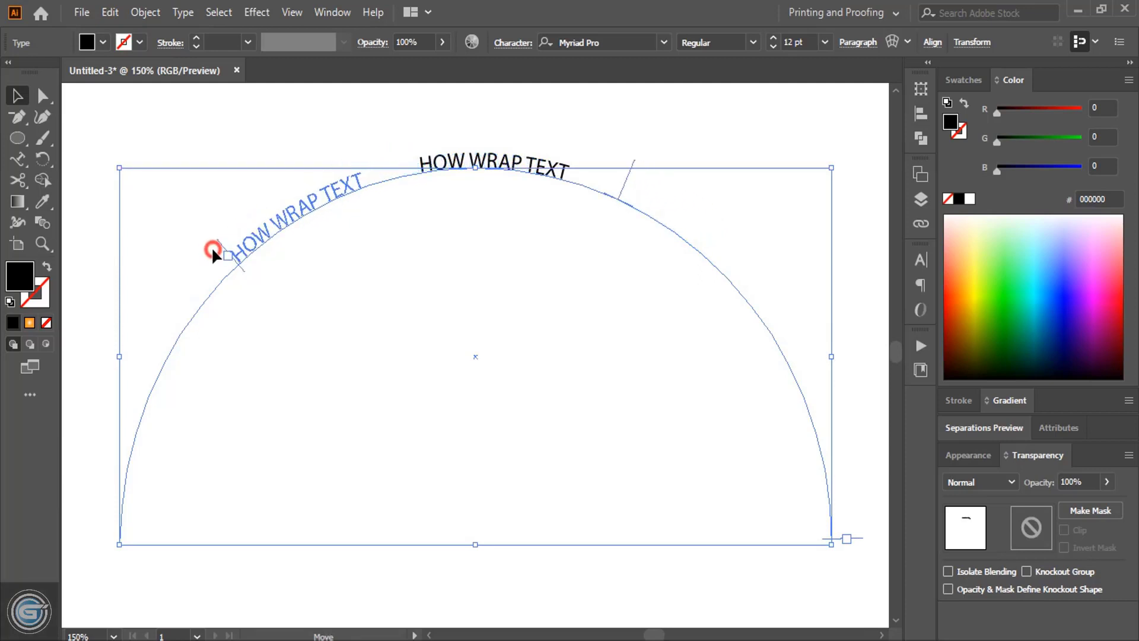
left_click_drag(215, 251, 106, 541)
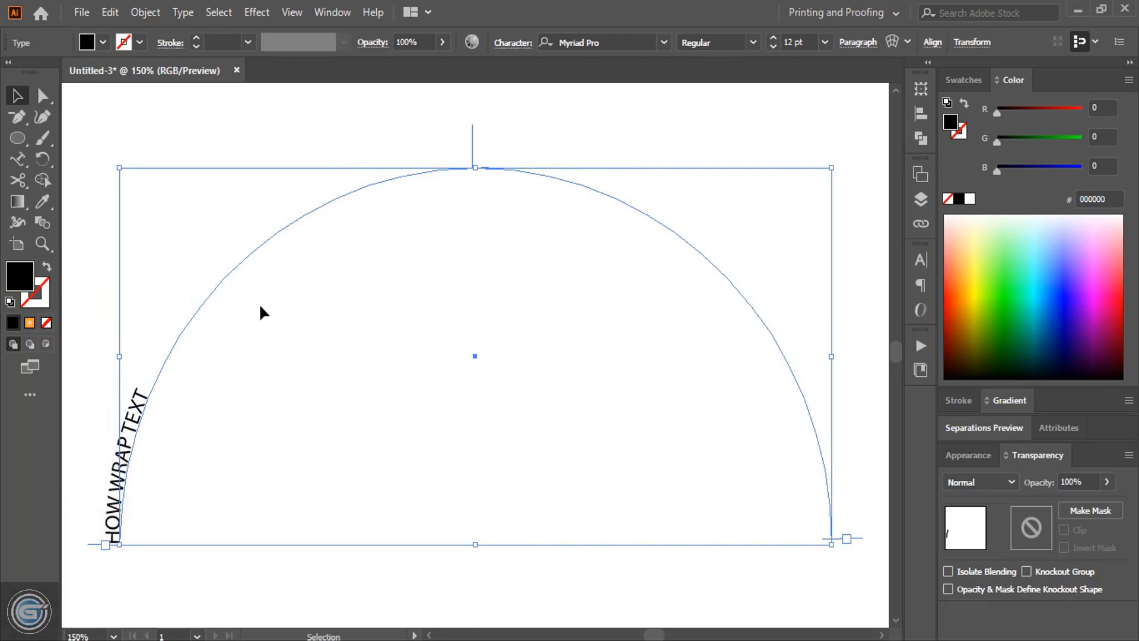
mouse_move(344, 217)
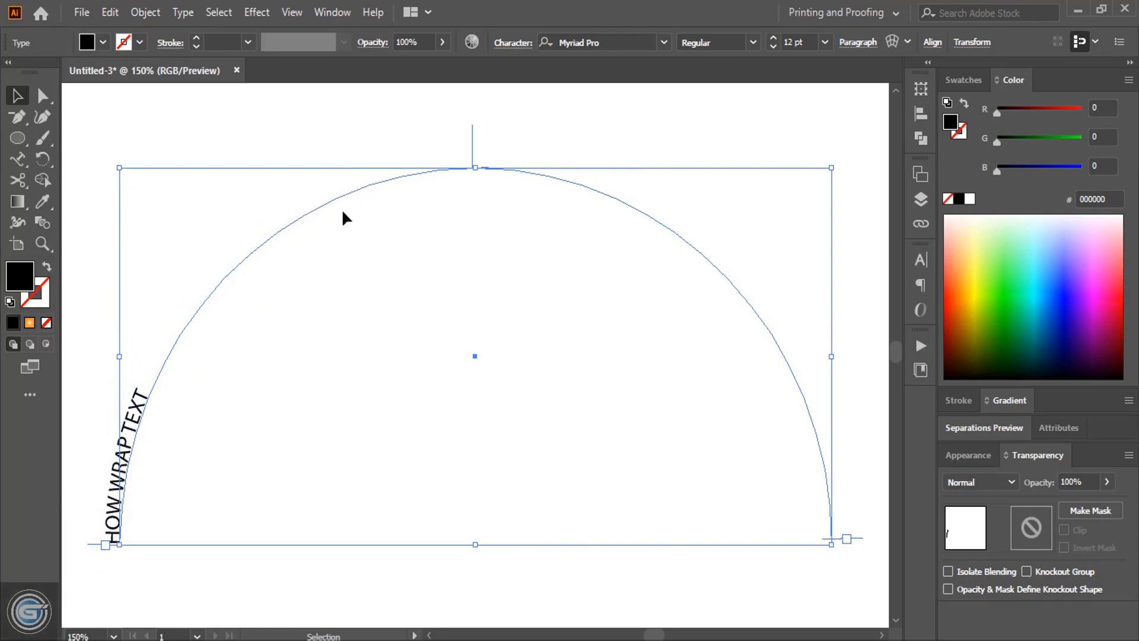
mouse_move(137, 462)
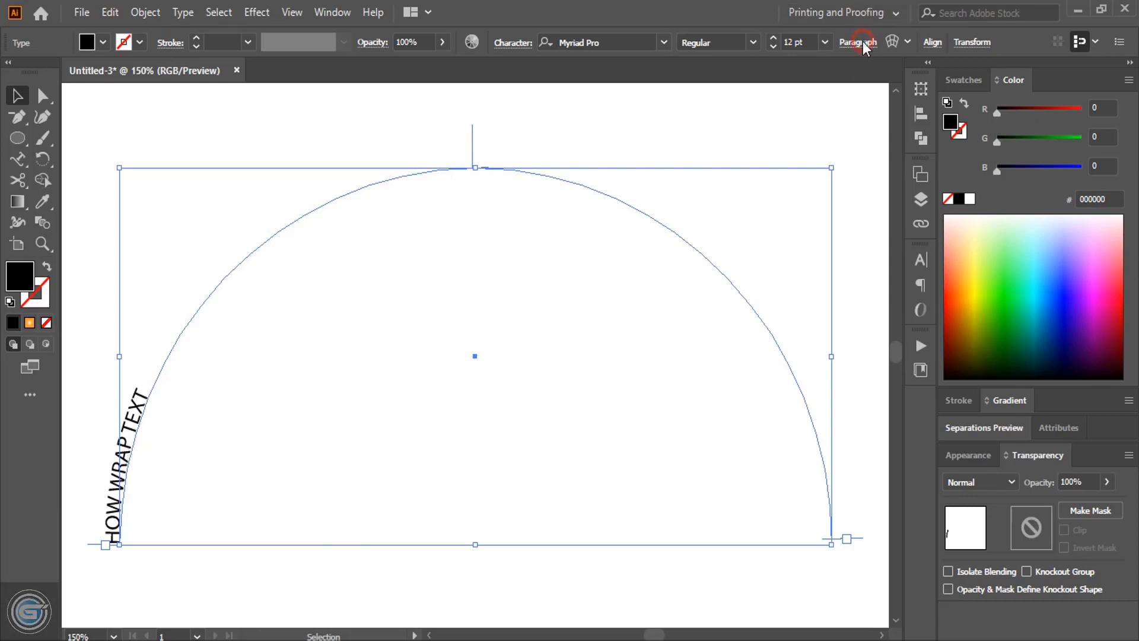
Step: Center-align HOW WRAP TEXT so it sits at the top of the upper arc
left_click(858, 43)
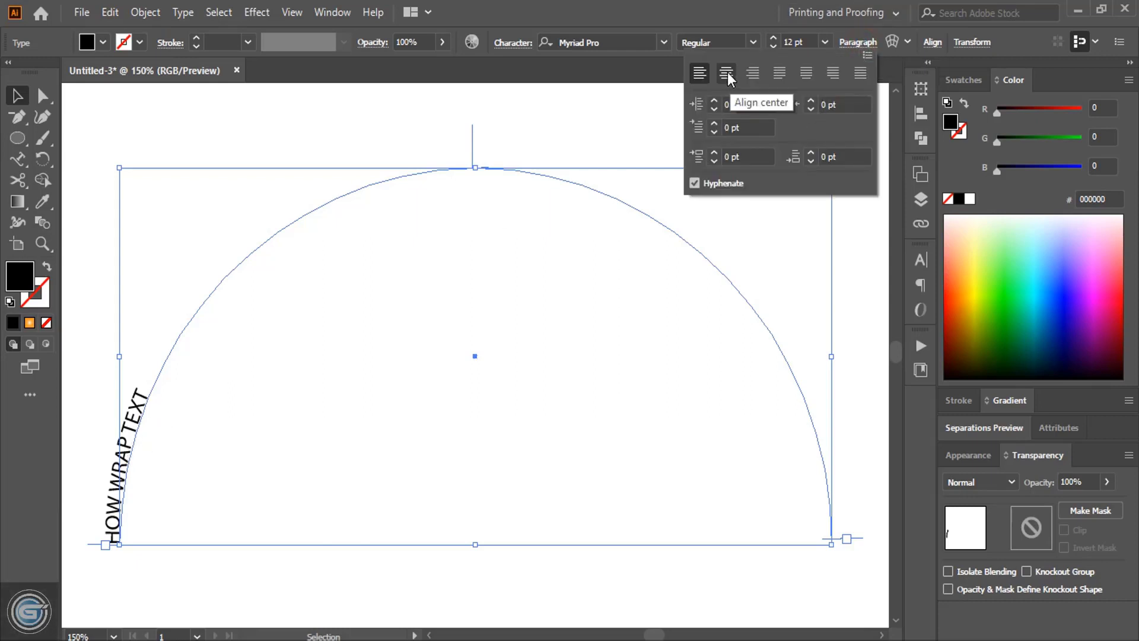
left_click(727, 73)
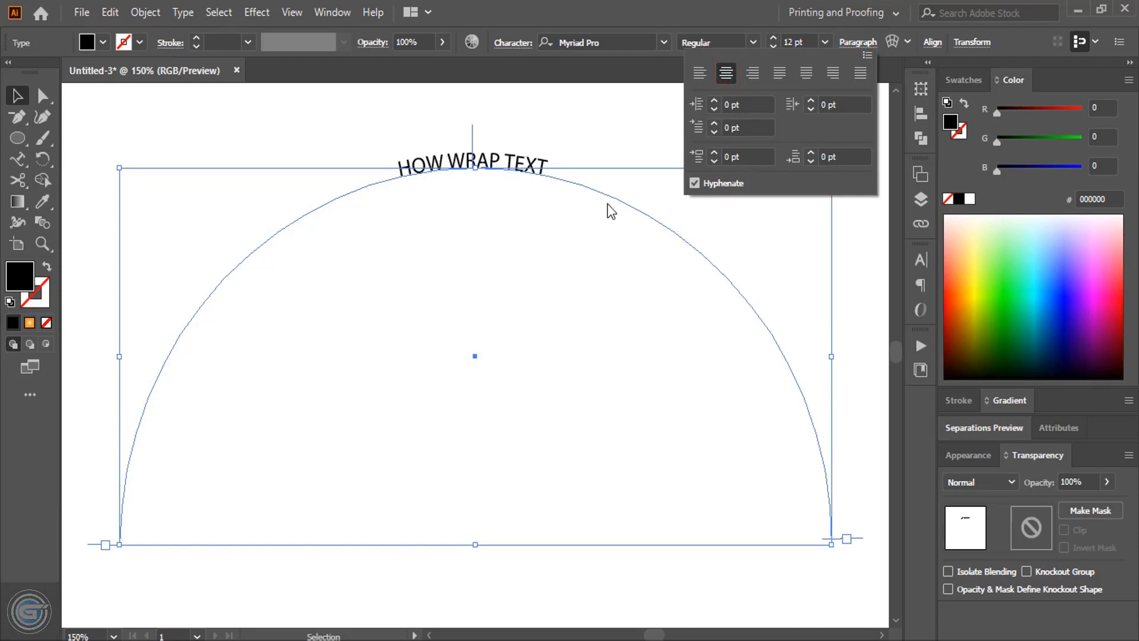
mouse_move(434, 256)
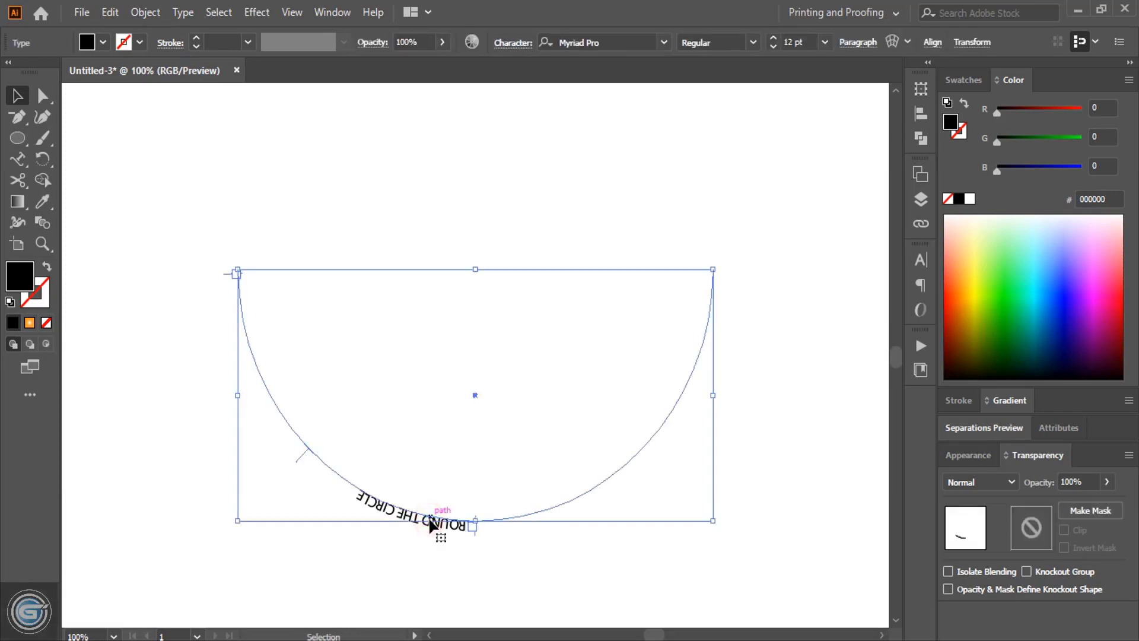
mouse_move(477, 553)
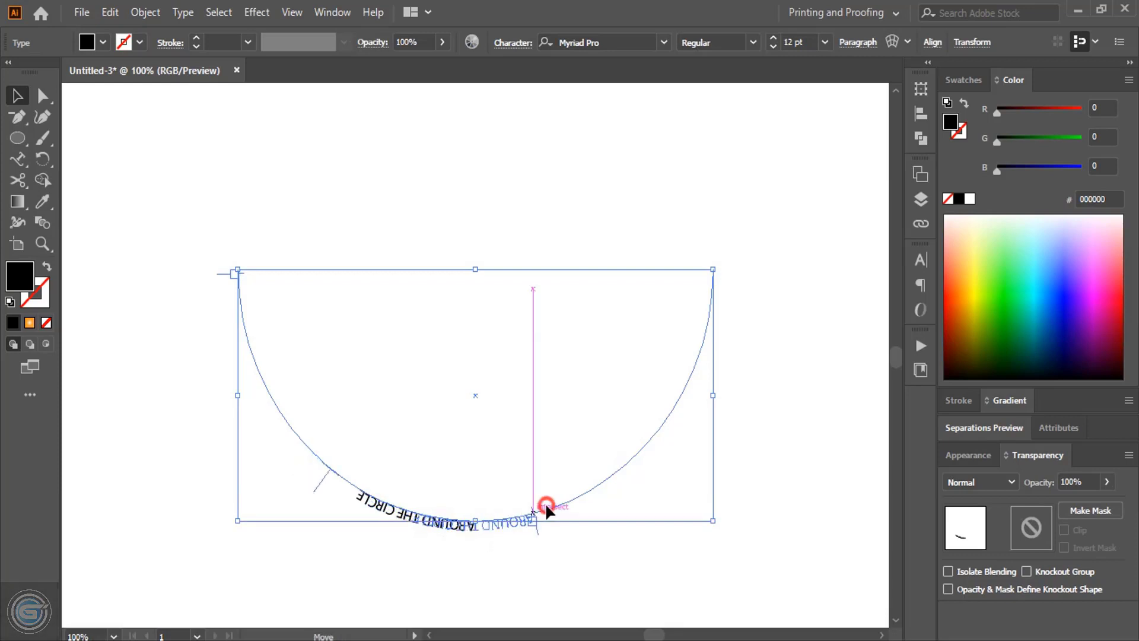
Step: Move AROUND THE CIRCLE's start to the arc's right end and center-align it at the bottom
left_click_drag(534, 509, 712, 270)
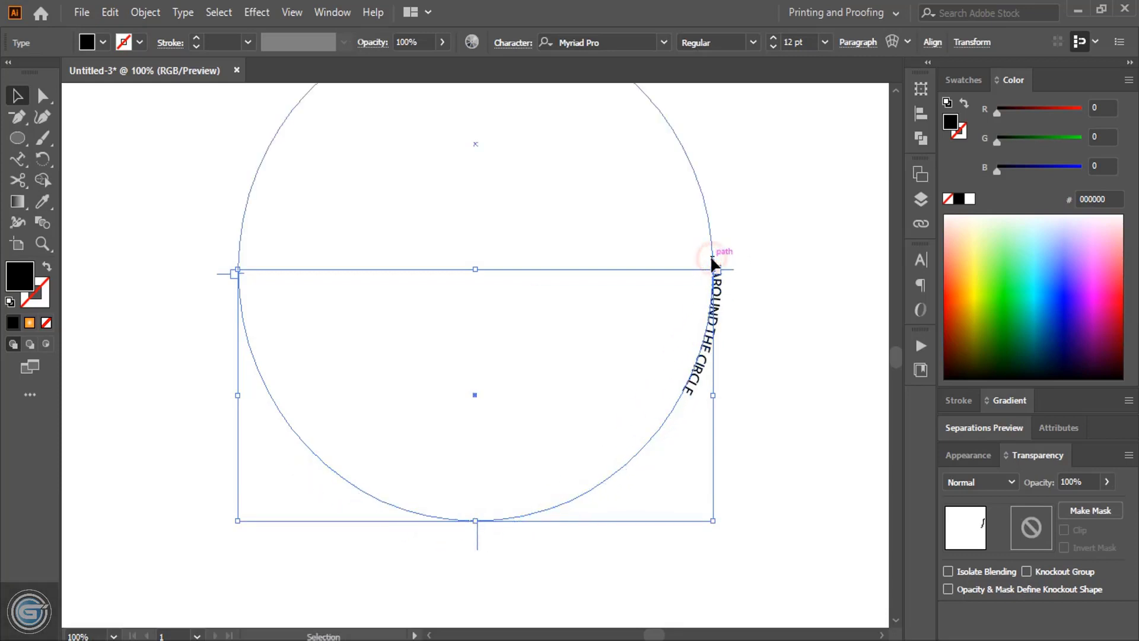
left_click(857, 43)
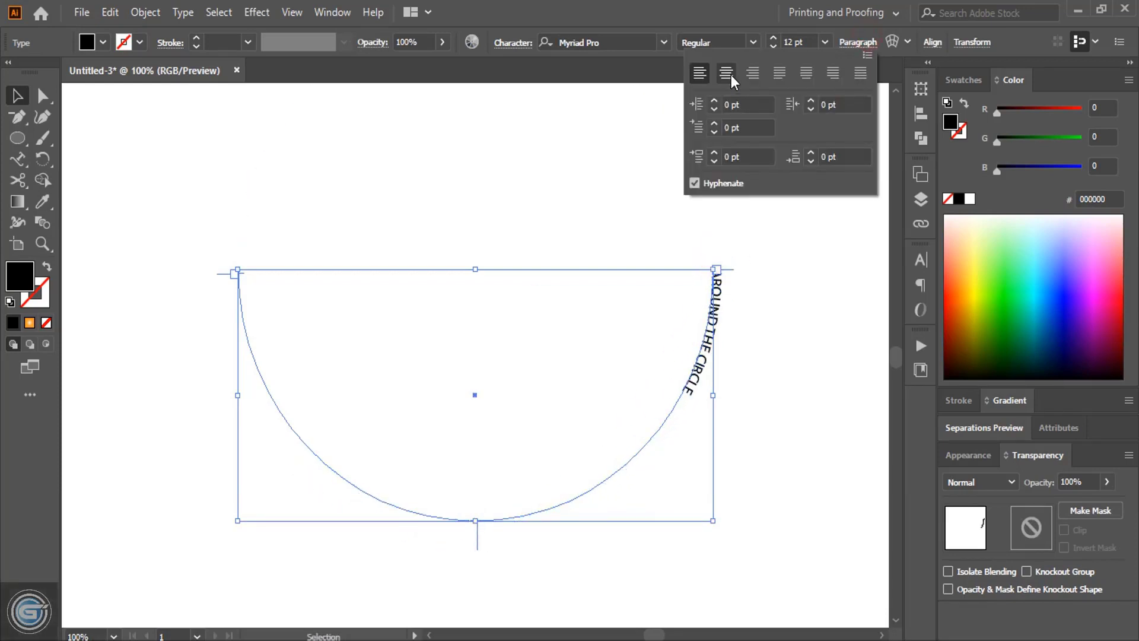
left_click(726, 73)
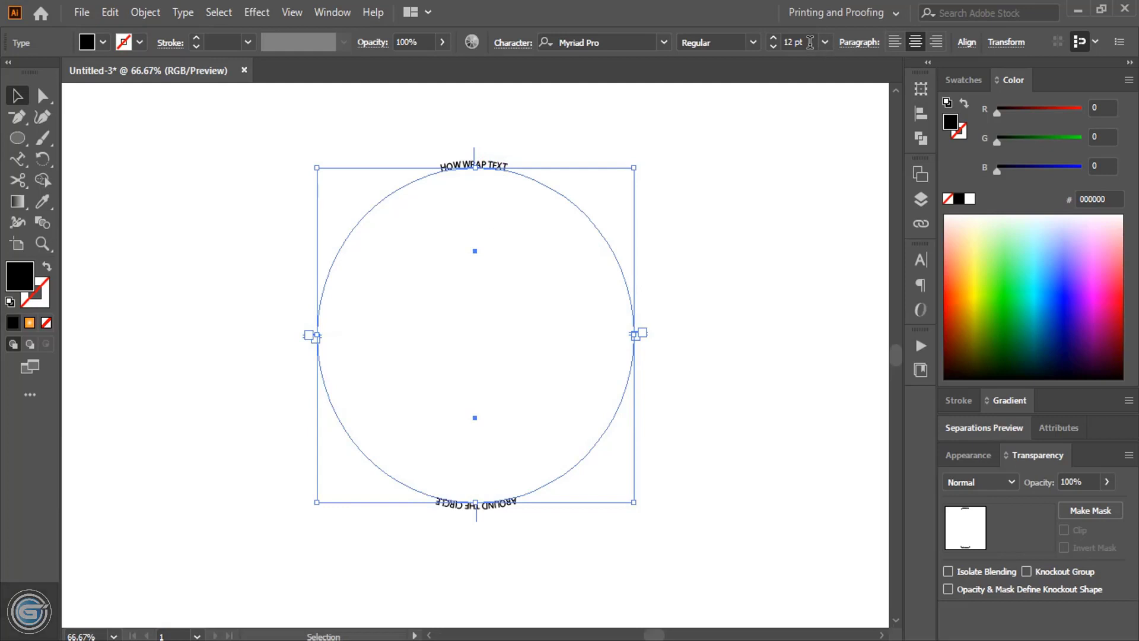
Step: Set both curved text lines to a 100 pt font size
left_click(798, 42)
type("100")
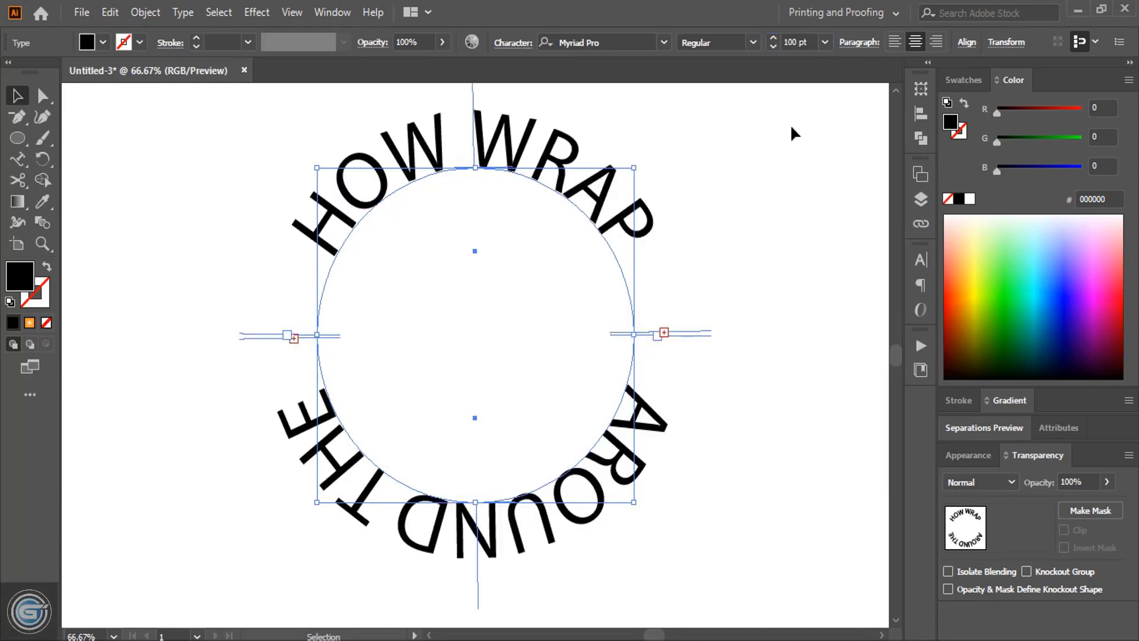
mouse_move(743, 159)
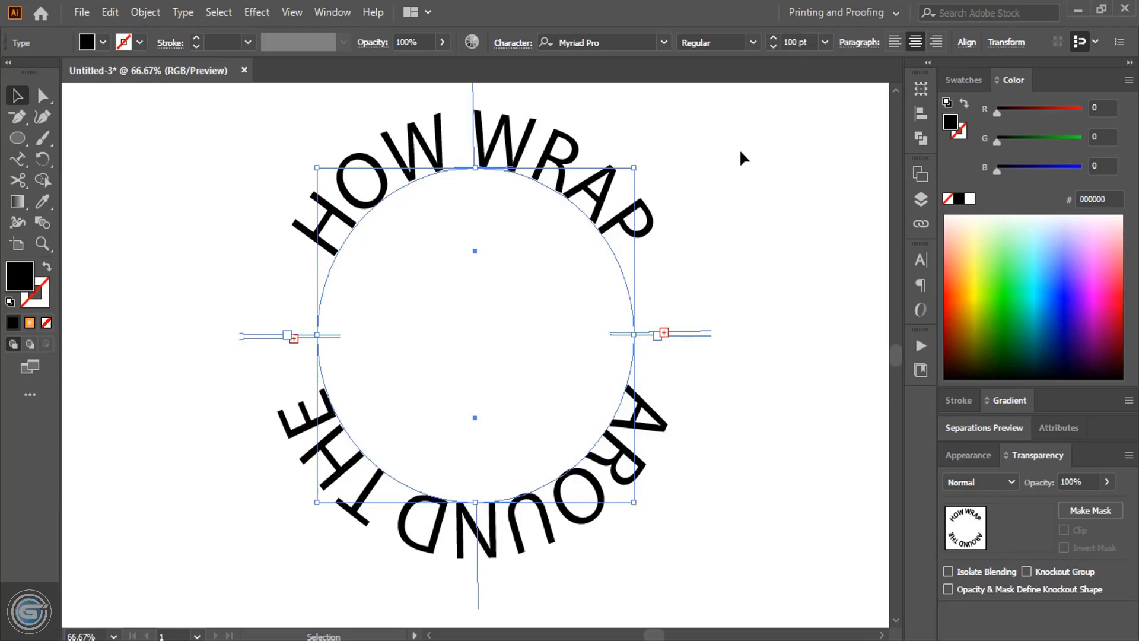
Step: Set both curved text lines in Oswald Regular via the Character font field
left_click(596, 41)
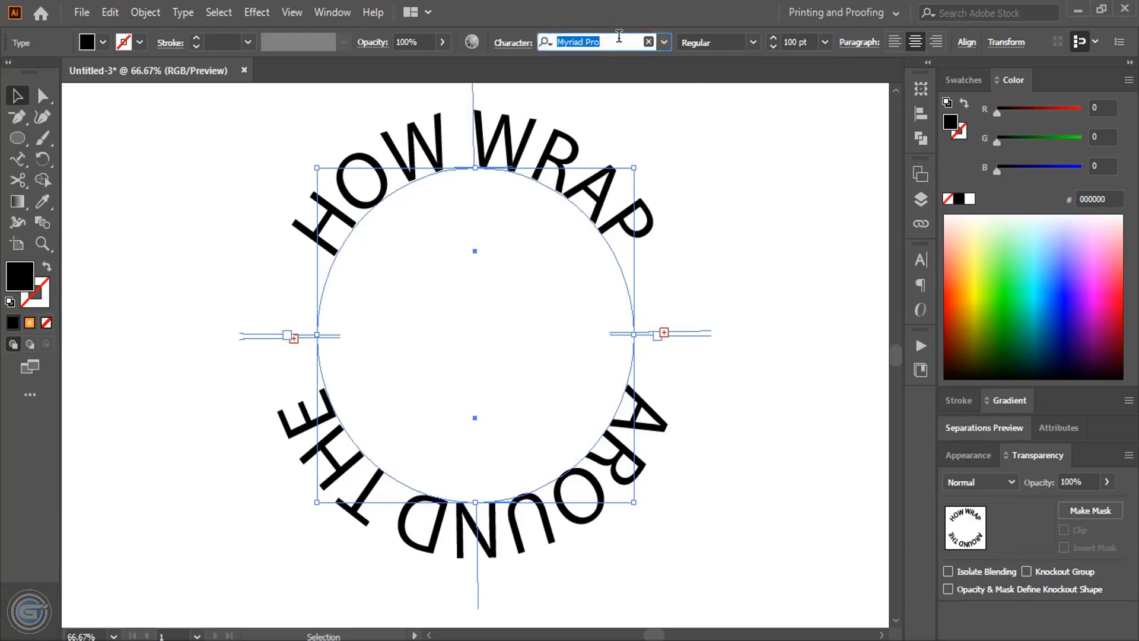
type("O")
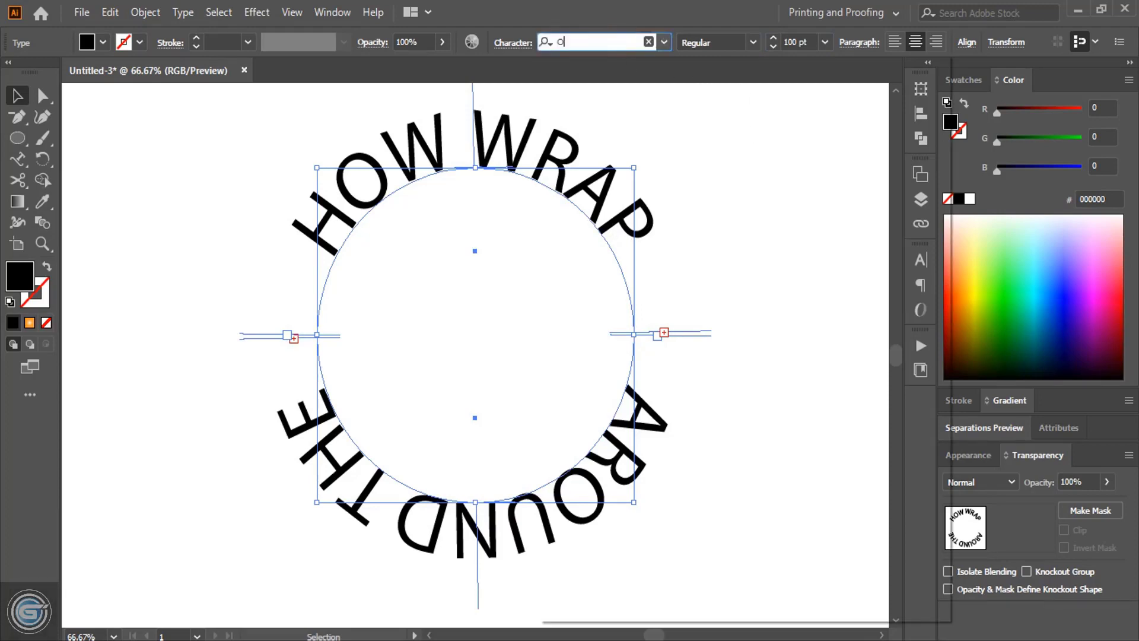
type("sw")
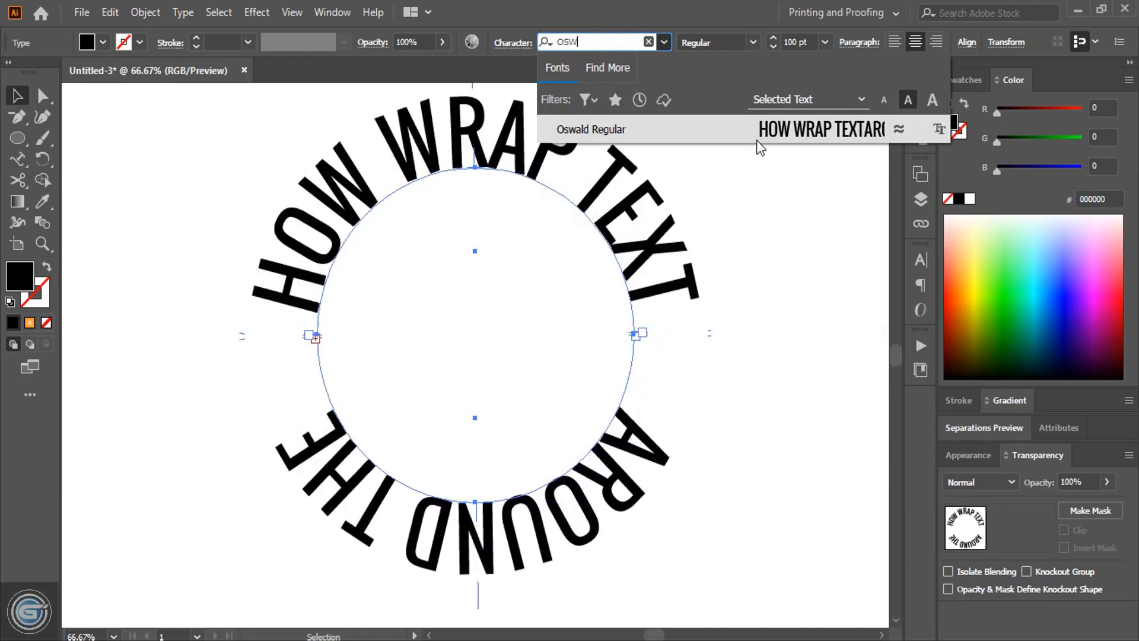
left_click(591, 129)
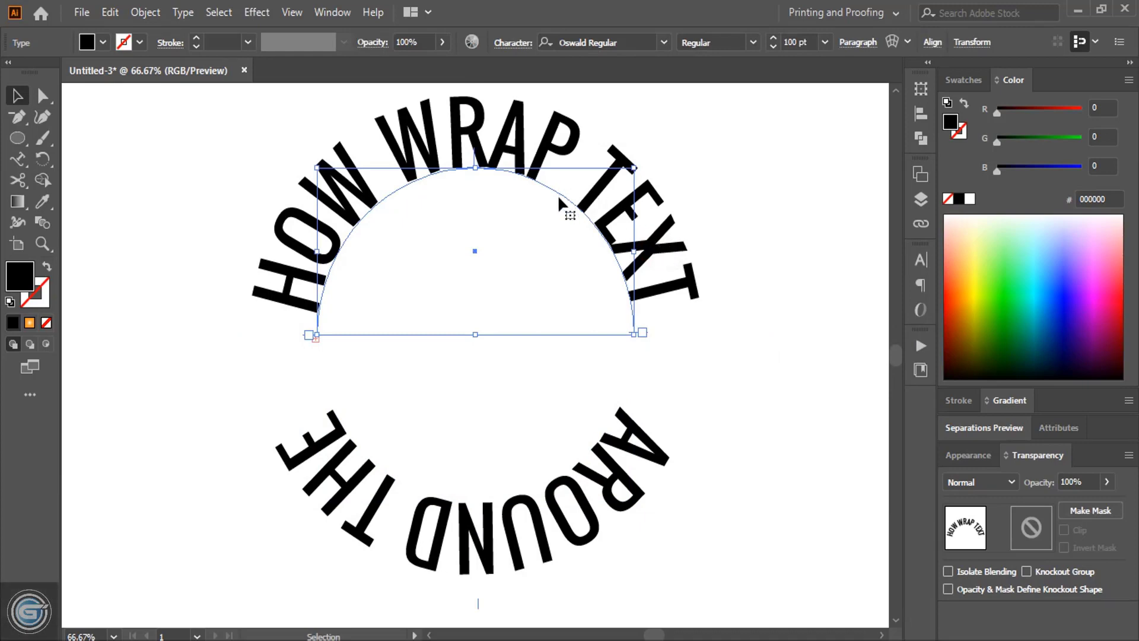
mouse_move(567, 208)
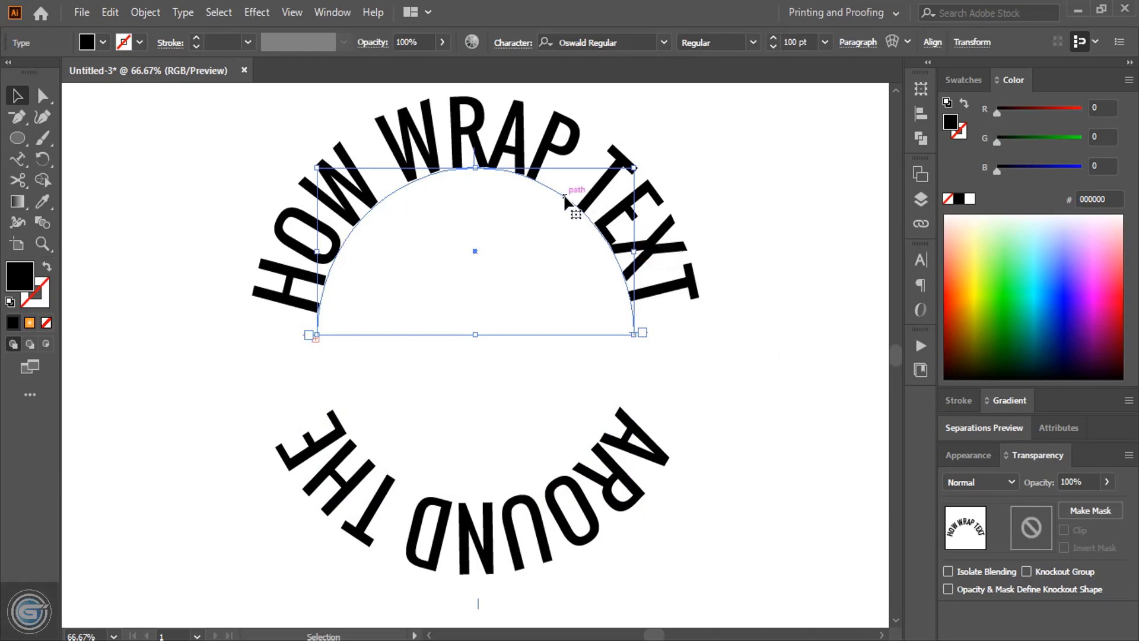
Step: Set the top path text's Align to Path to Center in Type on a Path Options, then deselect
left_click(190, 12)
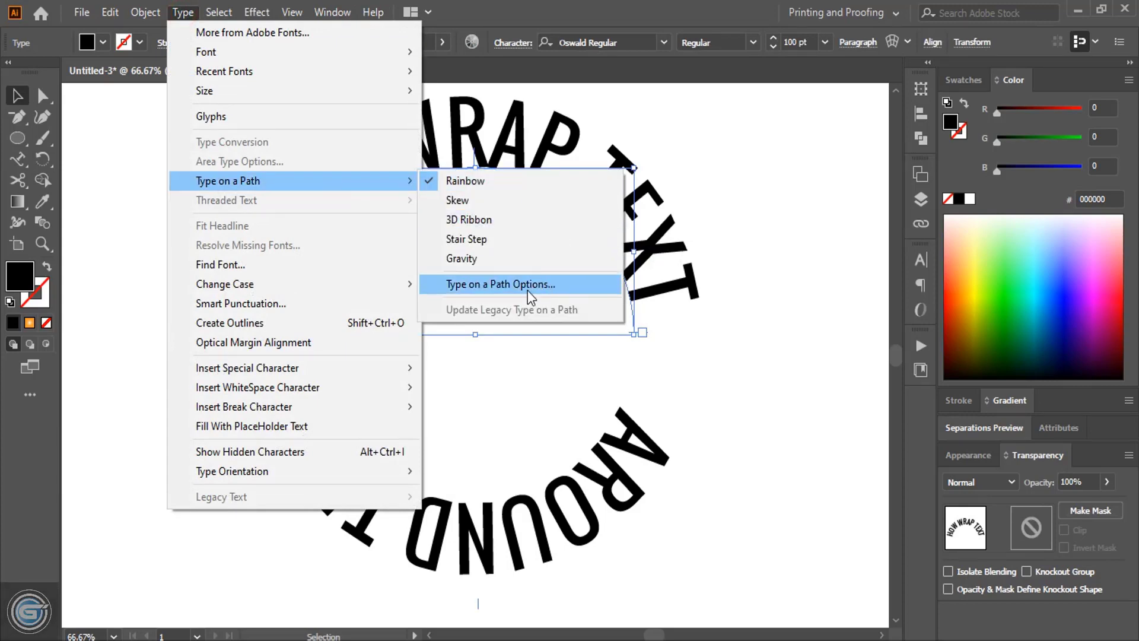
left_click(498, 285)
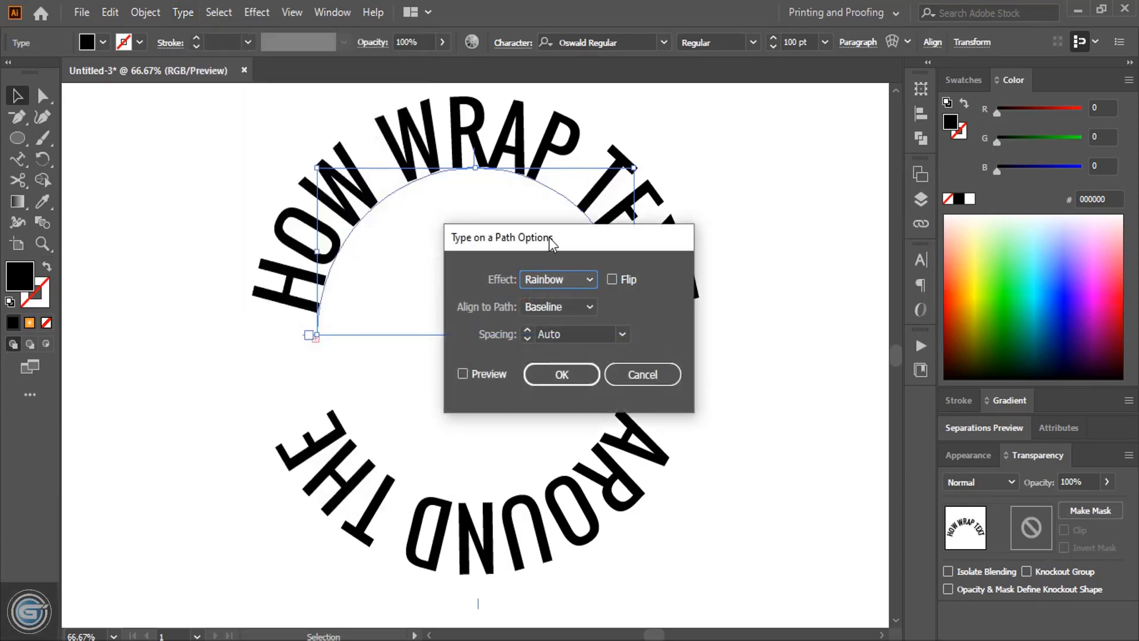
left_click_drag(501, 237, 709, 195)
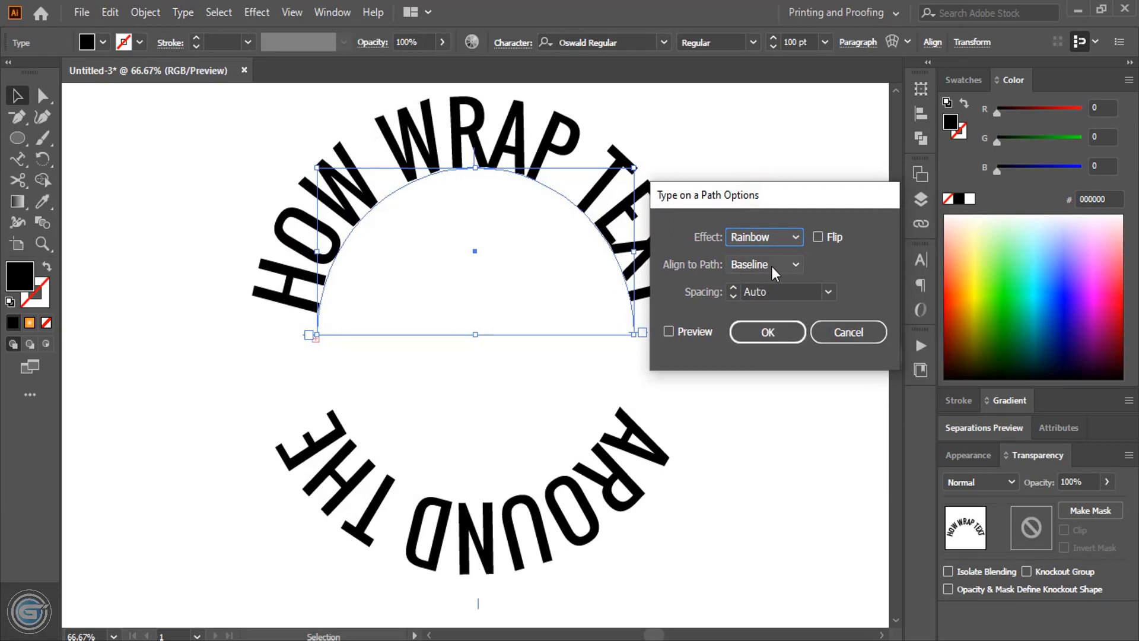
left_click(764, 264)
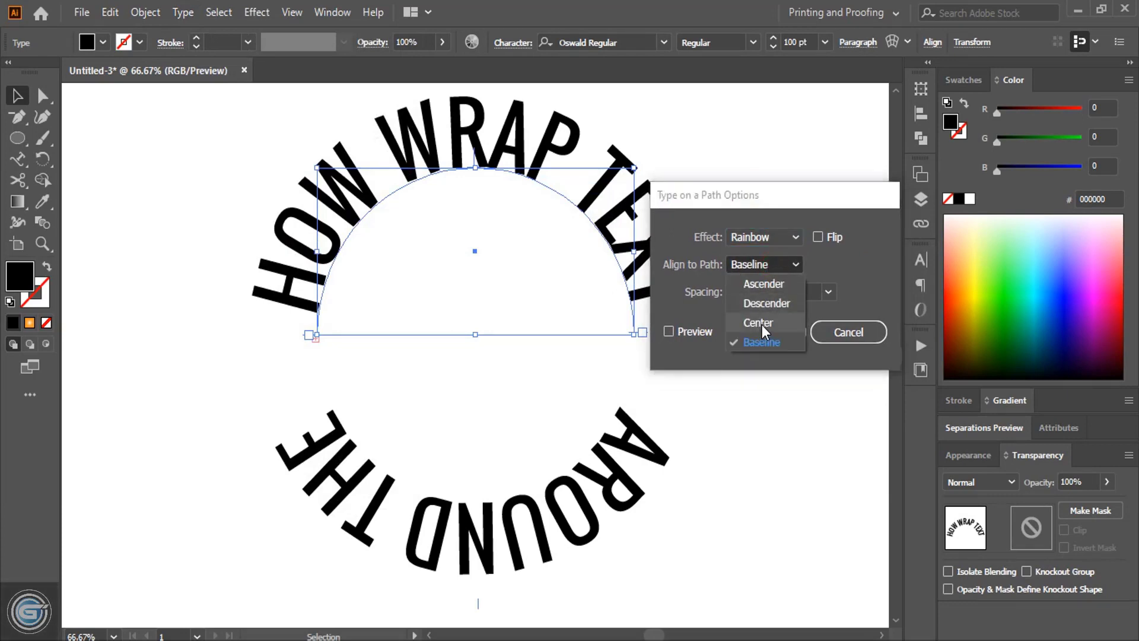
left_click(759, 322)
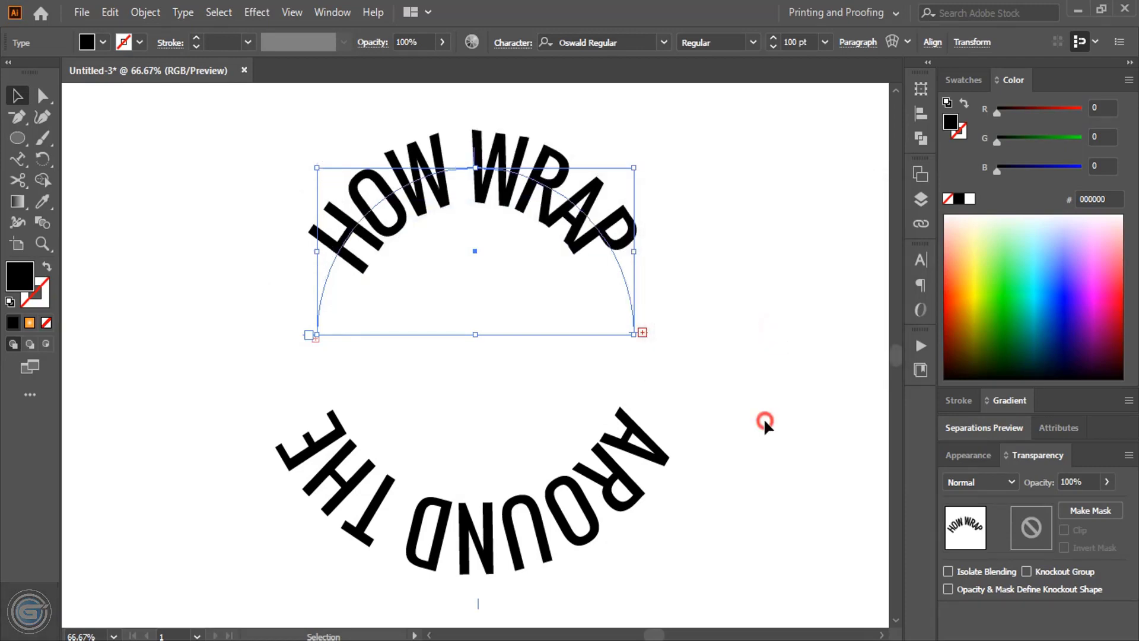
left_click(765, 420)
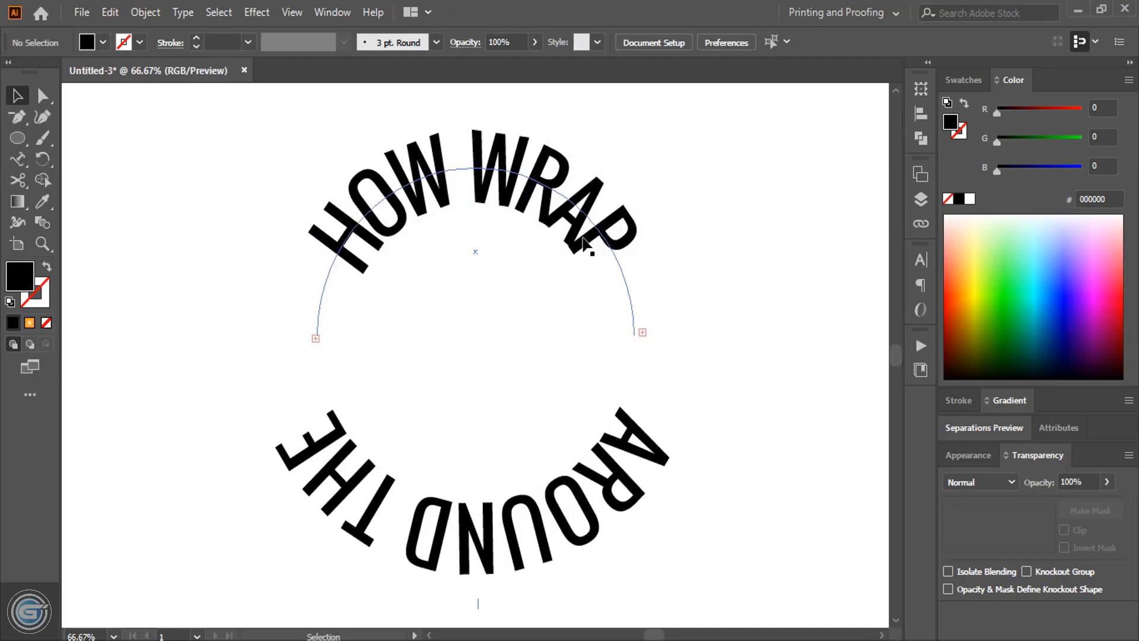
Step: Lower the top text's font size so 'HOW WRAP TEXT' fits the arc, then select the bottom text
left_click(583, 249)
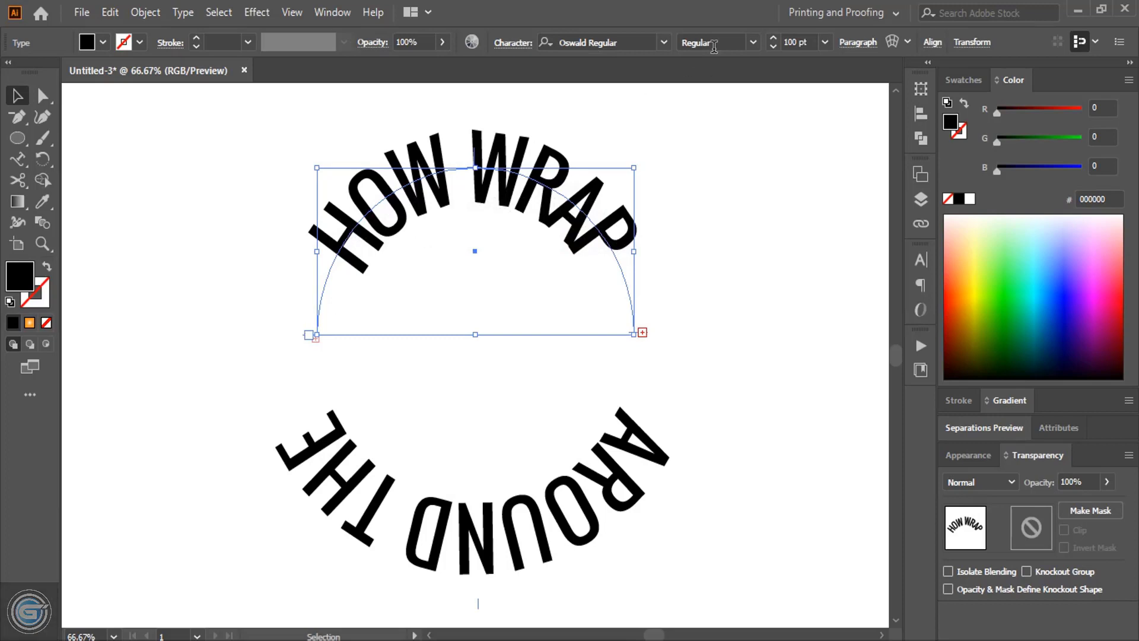
left_click(796, 43)
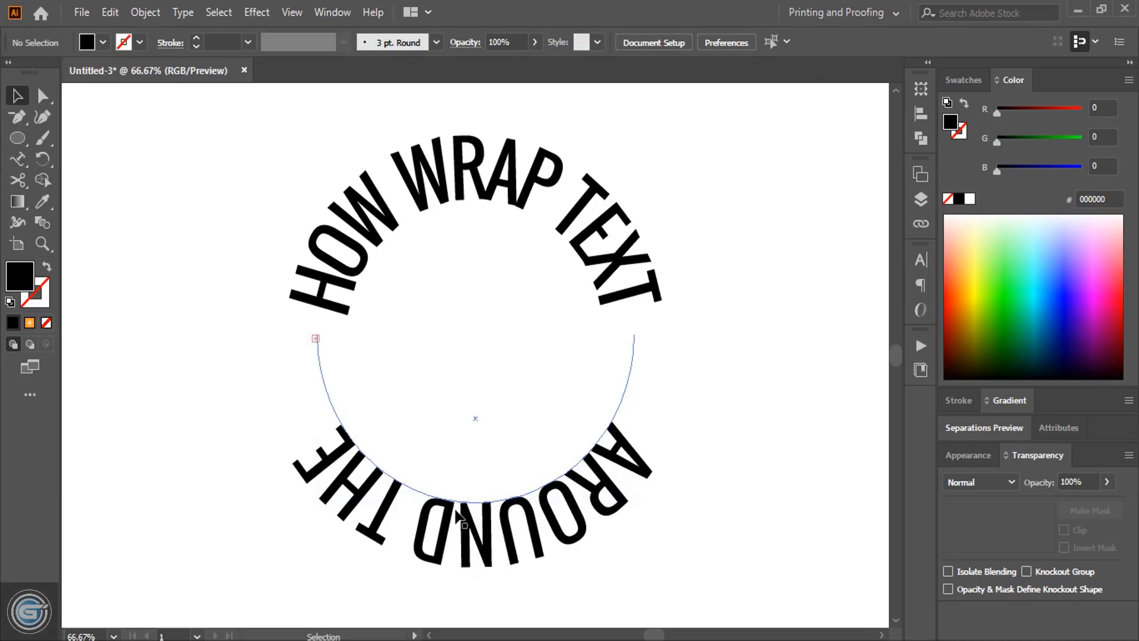
left_click(458, 519)
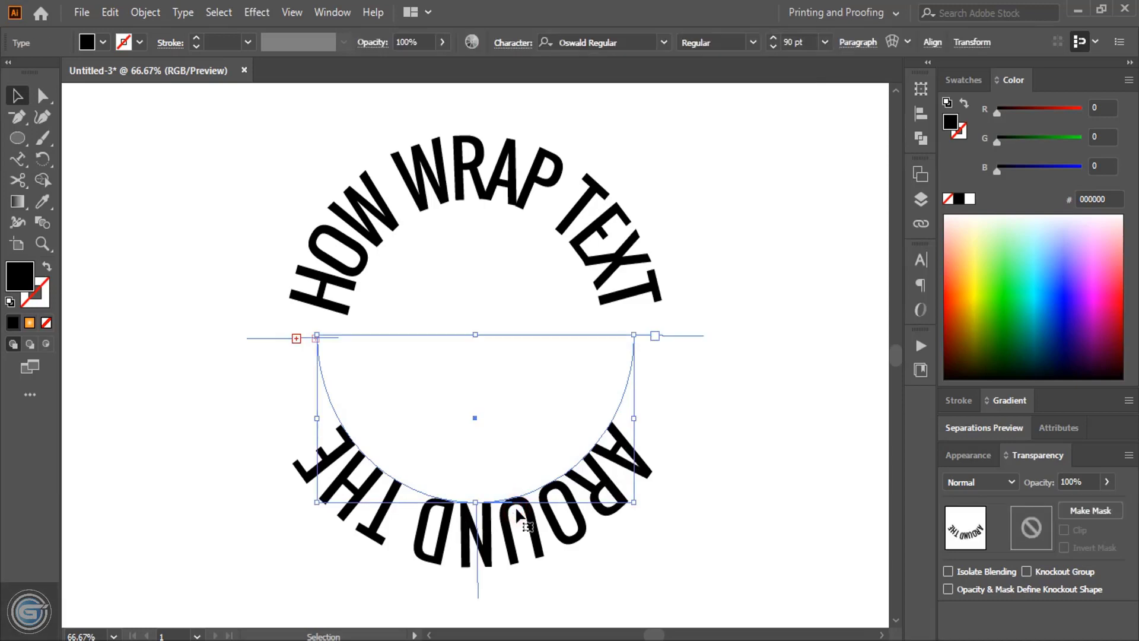
mouse_move(643, 468)
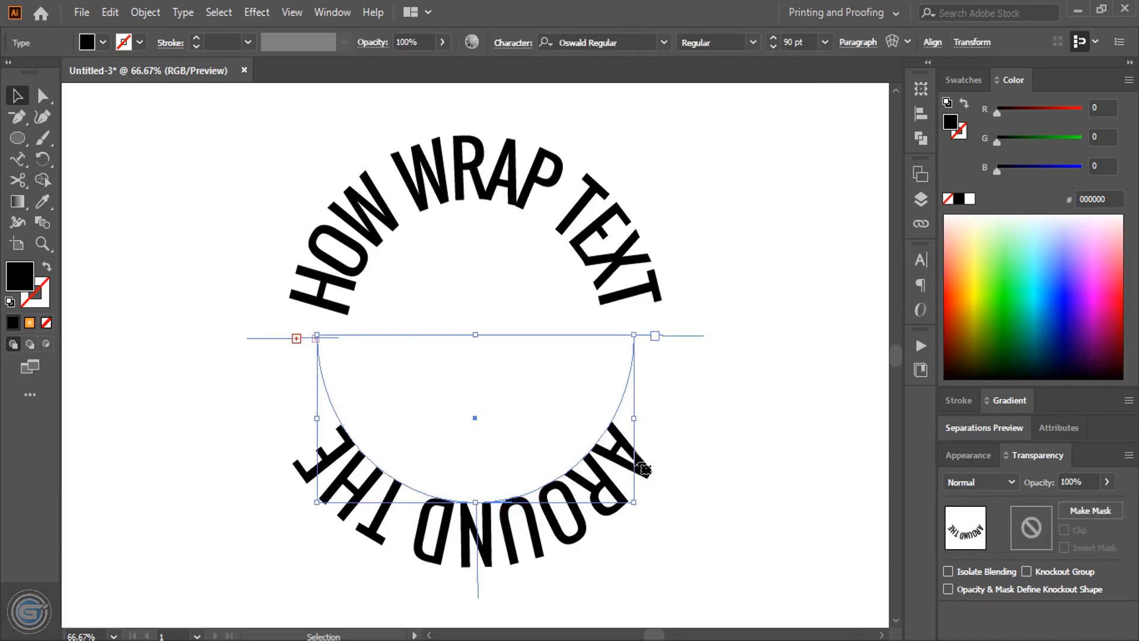
mouse_move(335, 446)
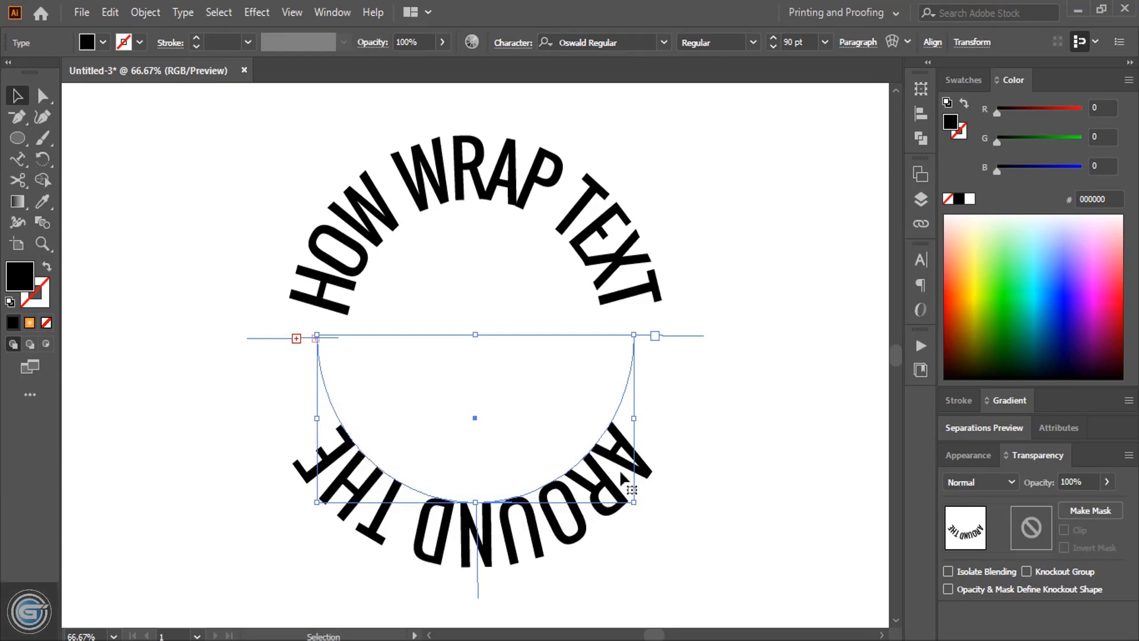
Step: Give the bottom path text Align to Path Center with Preview and Flip so 'AROUND THE' reads upright
left_click(182, 11)
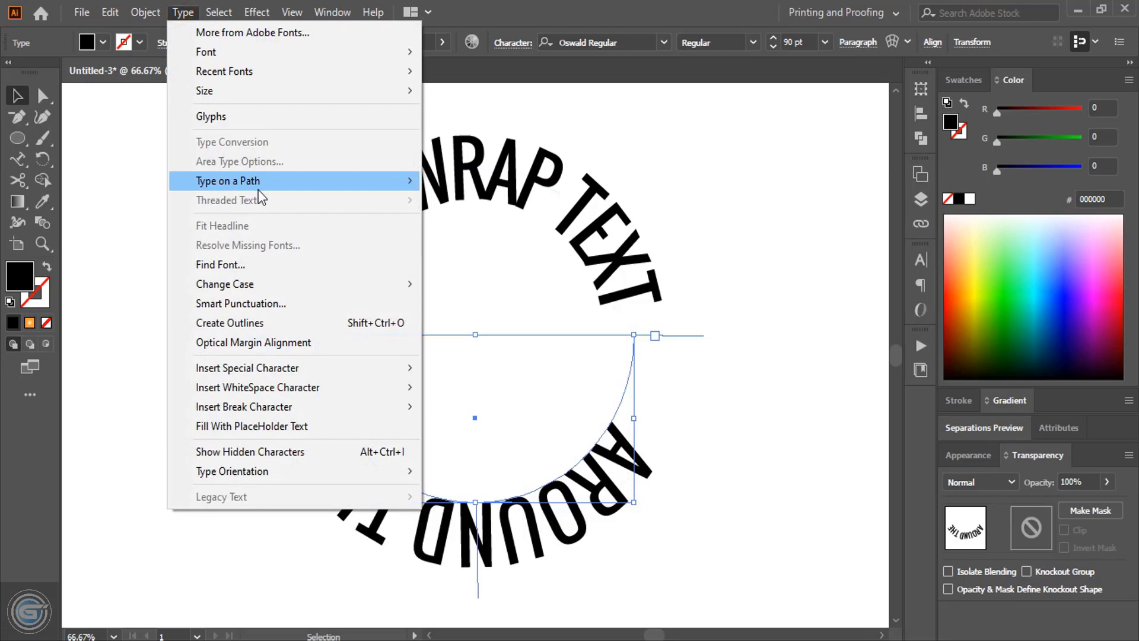
mouse_move(260, 180)
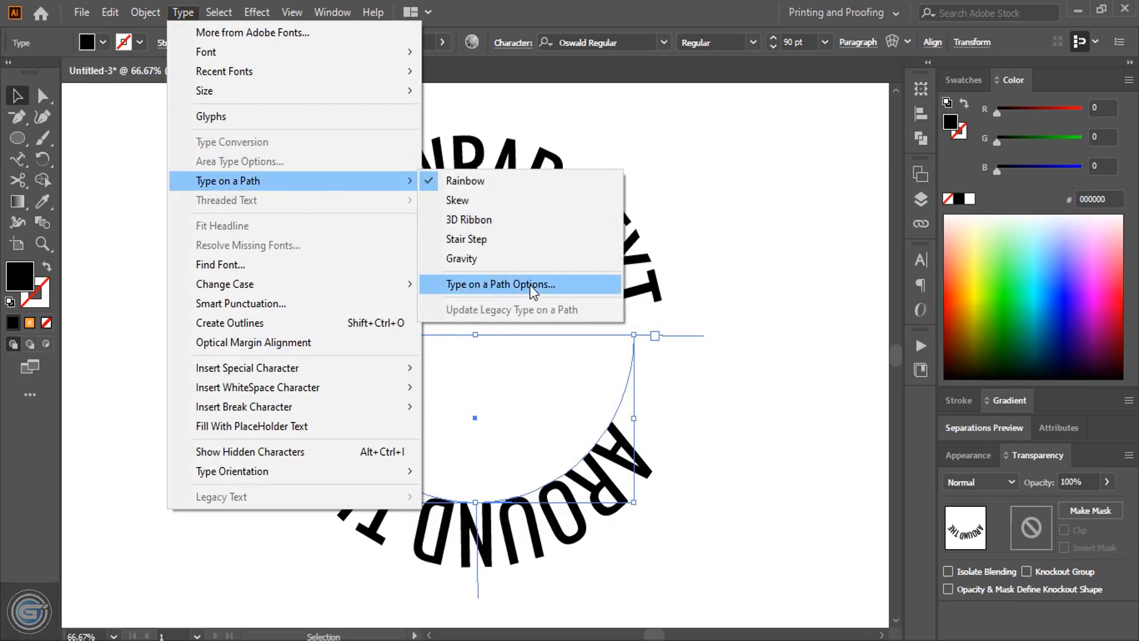
left_click(499, 285)
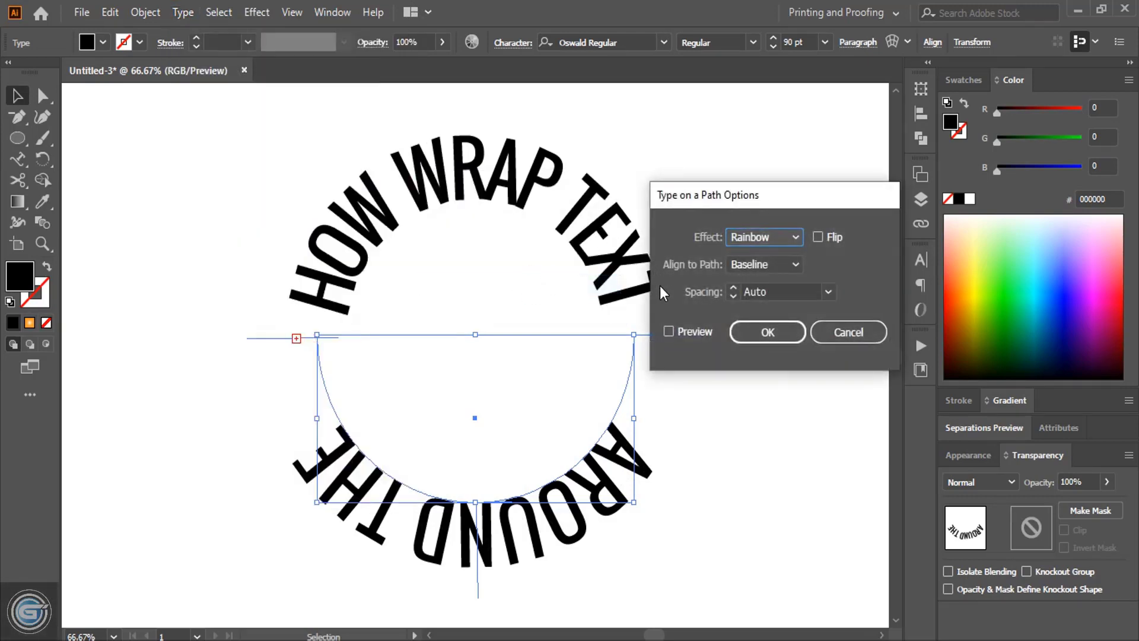
mouse_move(721, 271)
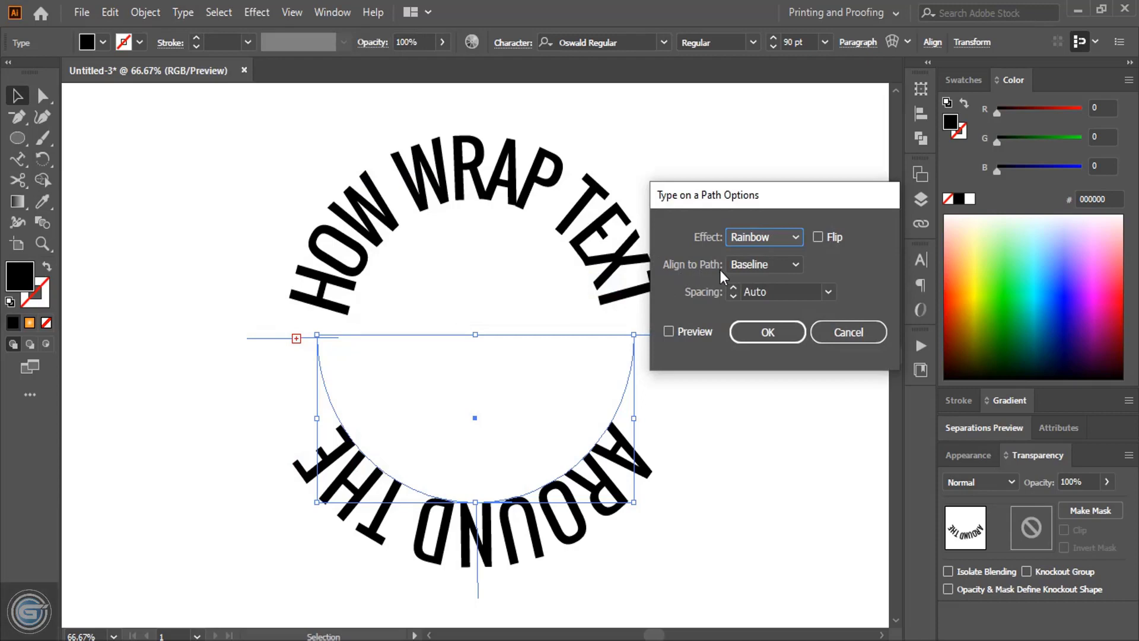
left_click(763, 264)
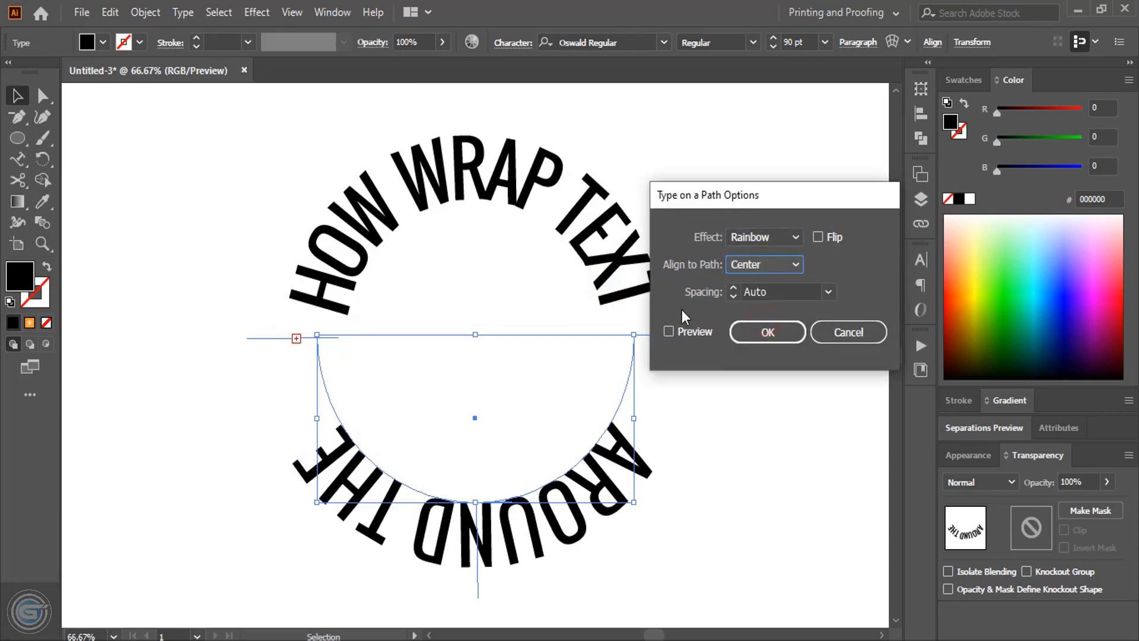
left_click(670, 333)
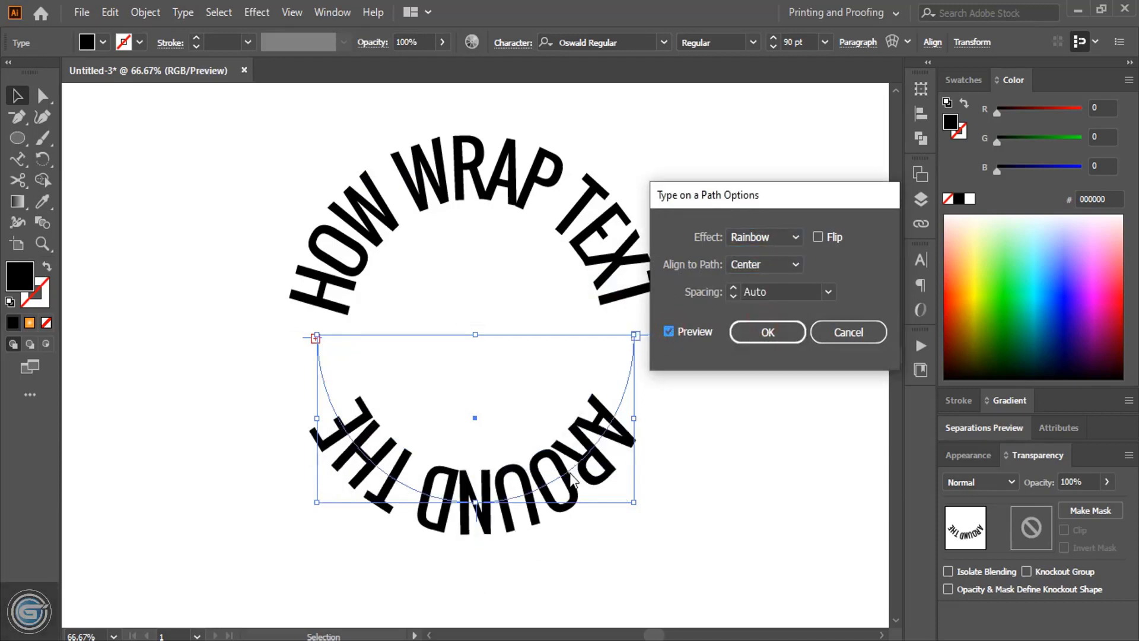
mouse_move(449, 516)
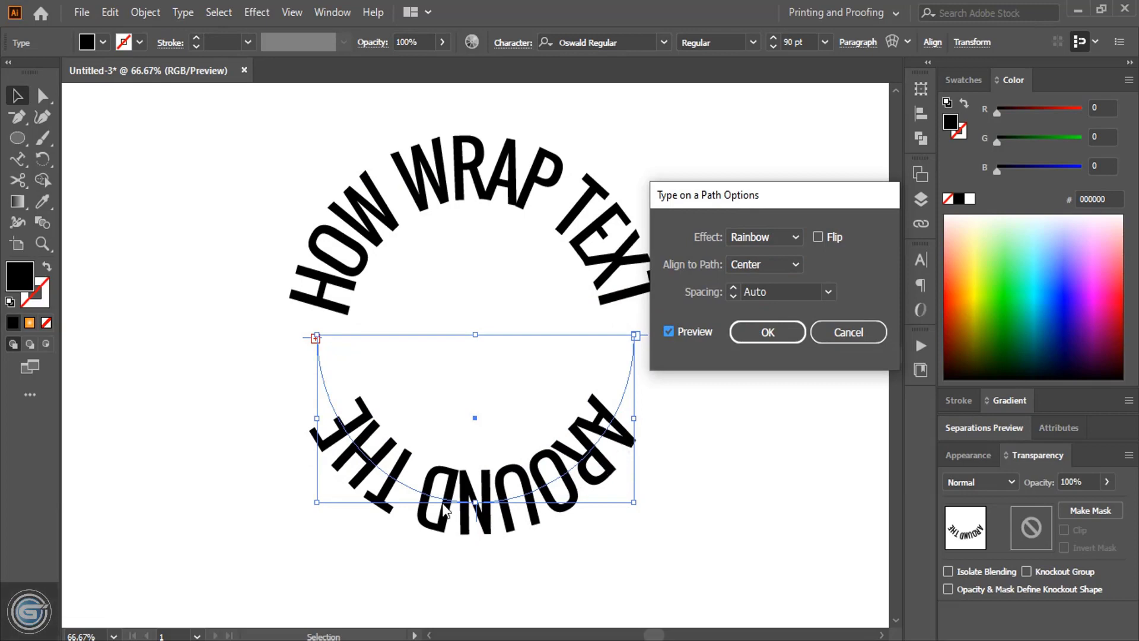
mouse_move(634, 426)
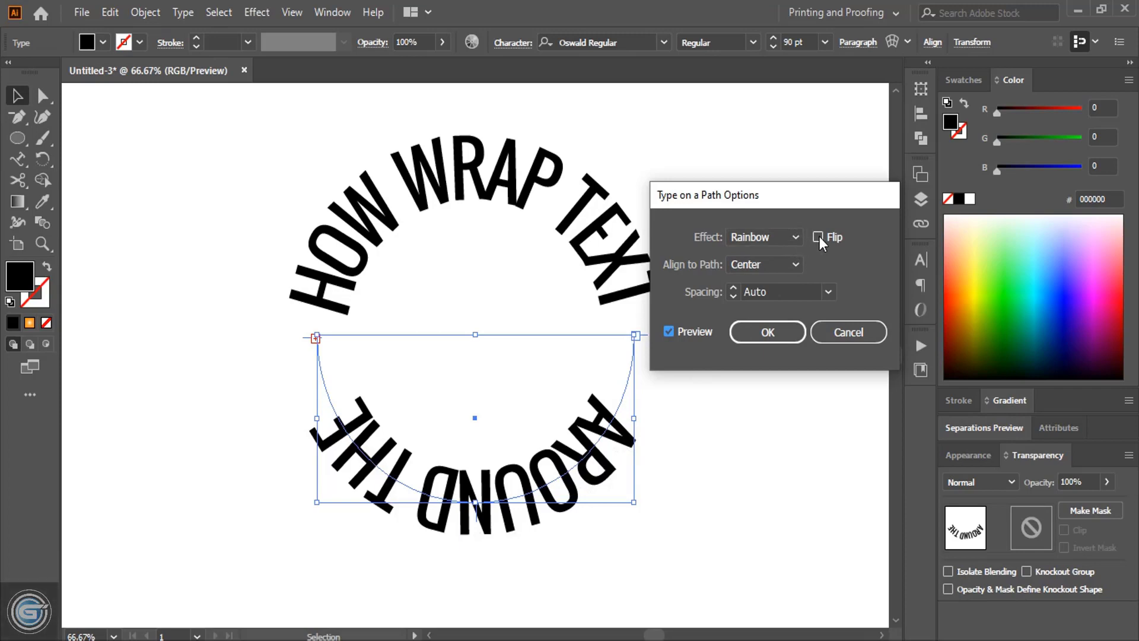
left_click(818, 236)
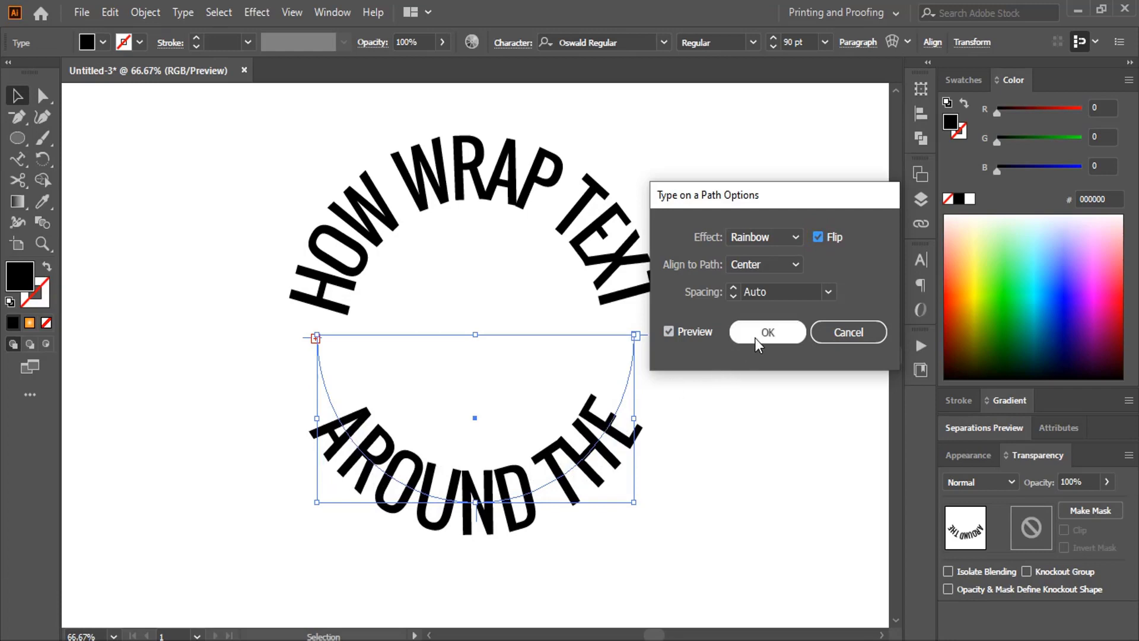
left_click(766, 333)
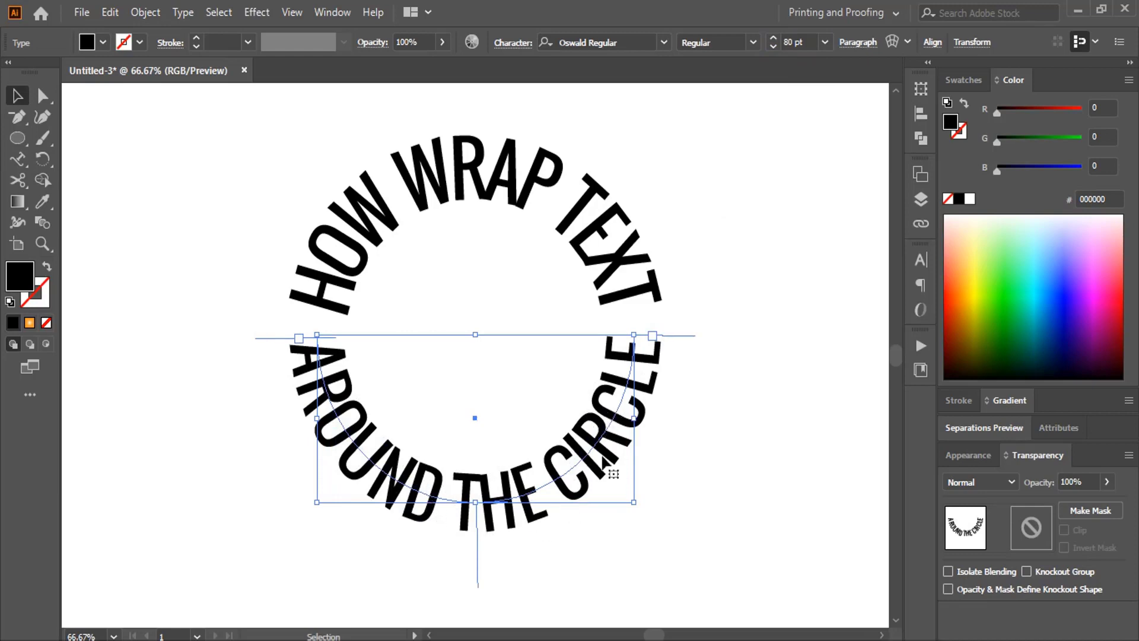
Step: Finish the bottom text as 'AROUND THE CIRCLE' at 80 pt, completing the ring
left_click(749, 266)
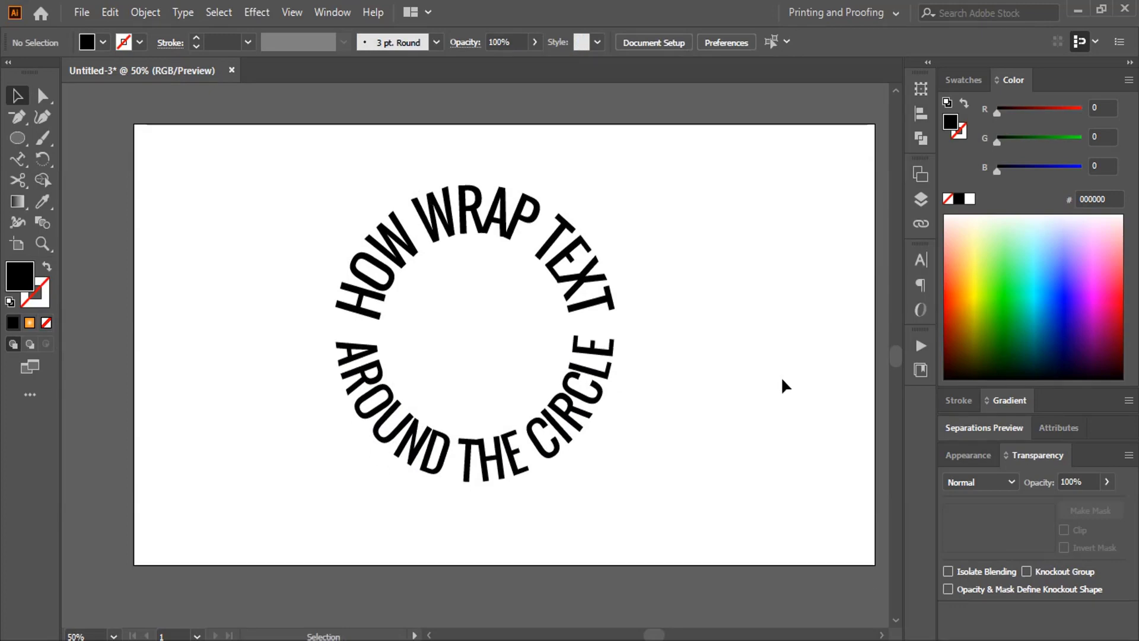
mouse_move(800, 435)
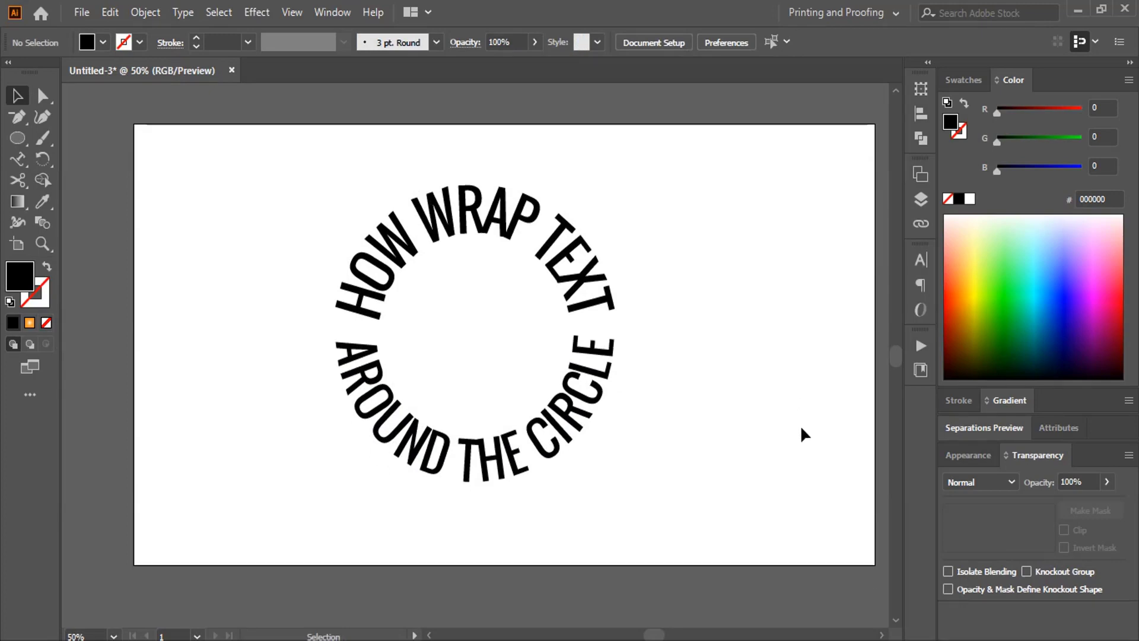